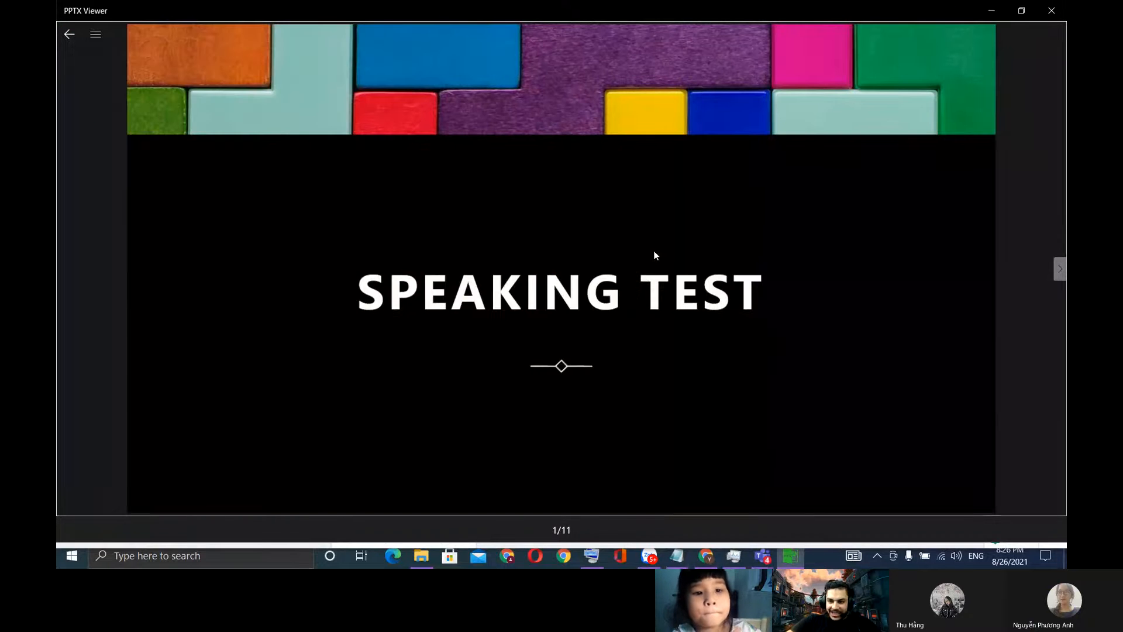
Step: Advance from the Speaking Test title slide to slide 2, the QUESTIONS grid
left_click(1060, 269)
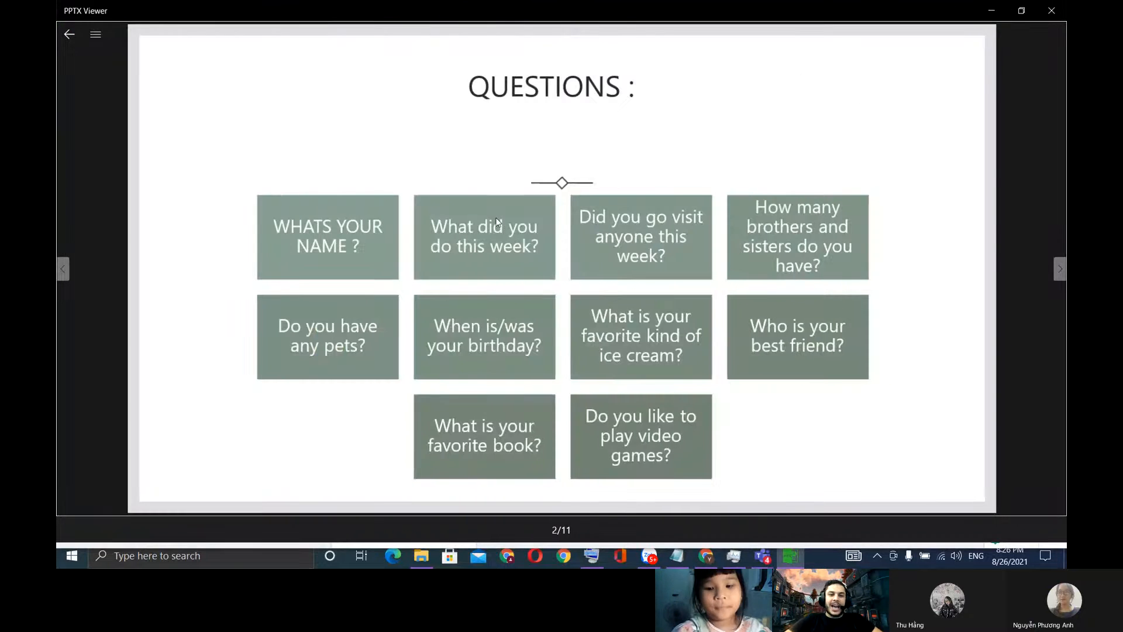
mouse_move(337, 241)
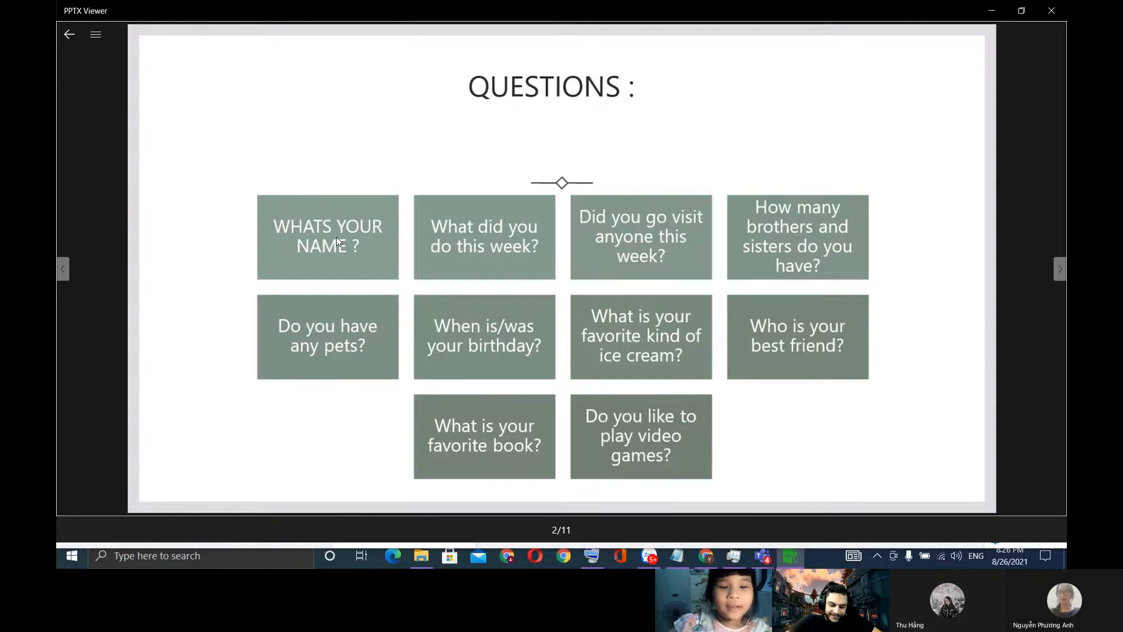
mouse_move(336, 237)
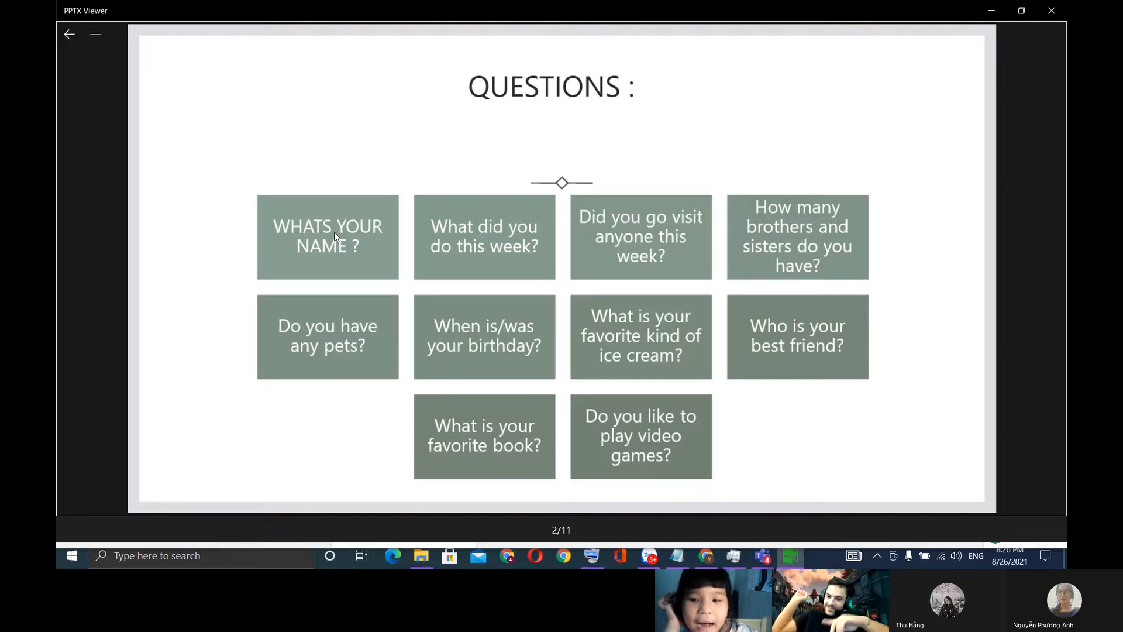
mouse_move(381, 306)
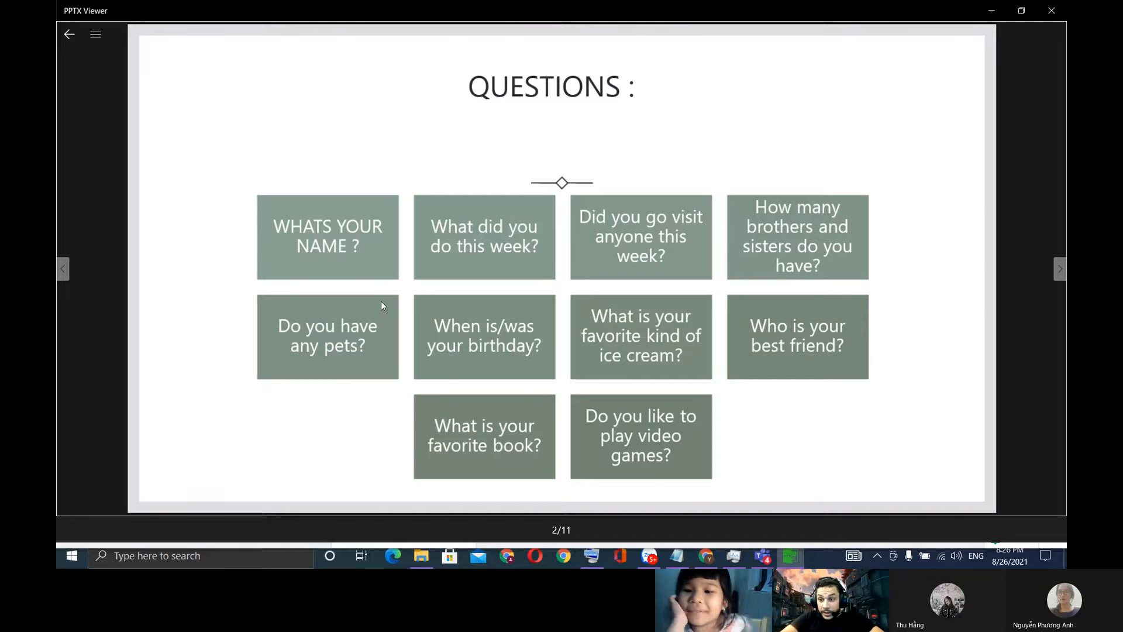
mouse_move(372, 311)
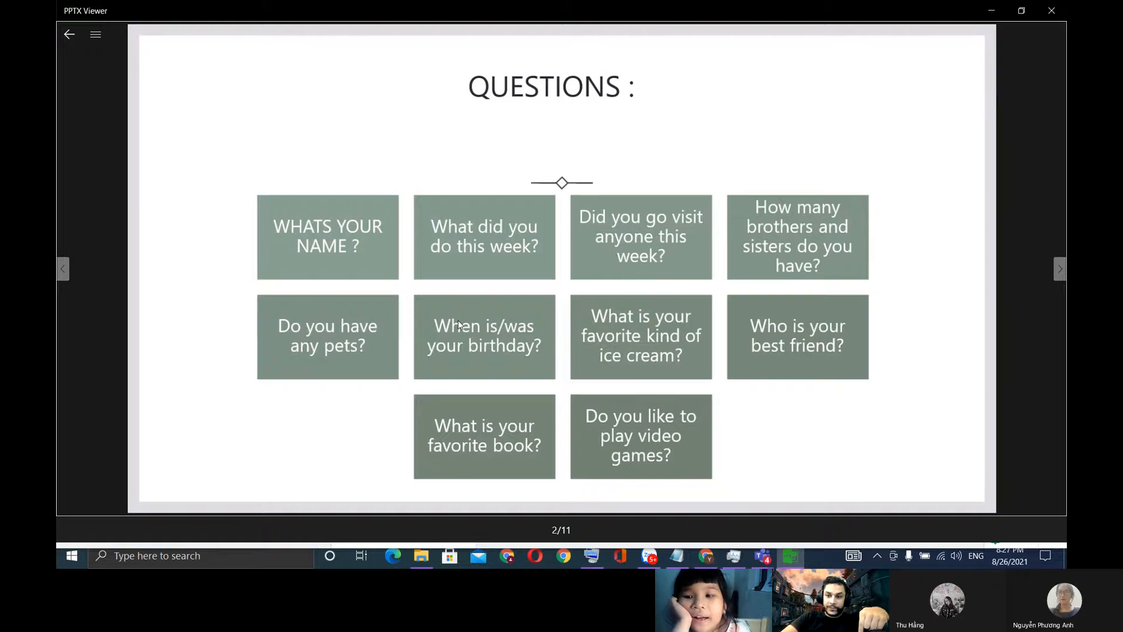
mouse_move(492, 344)
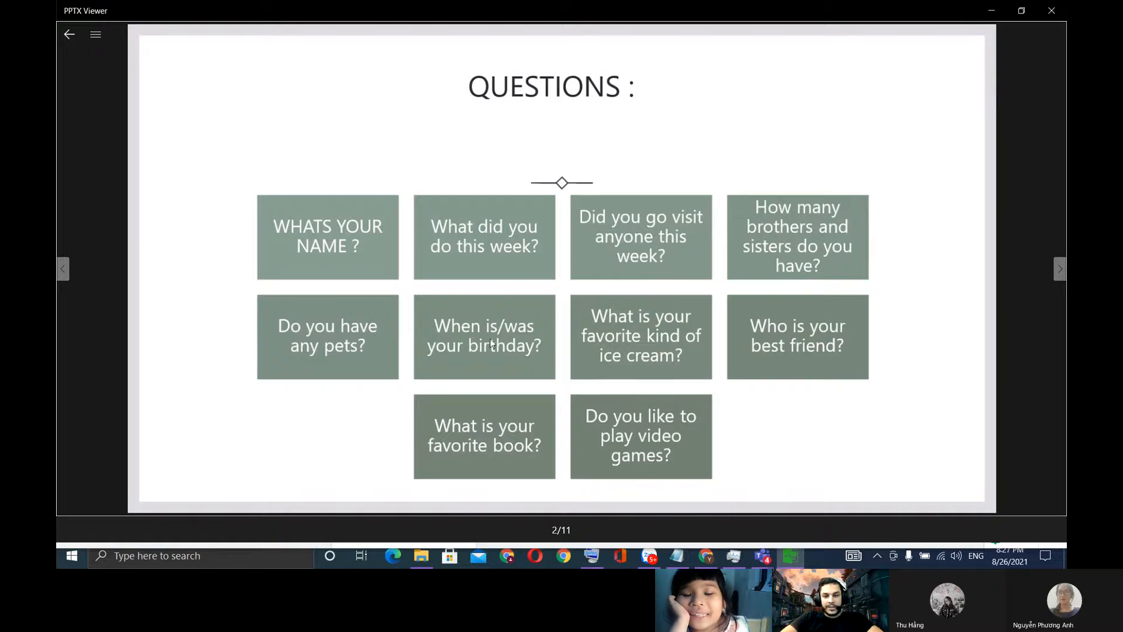
mouse_move(489, 239)
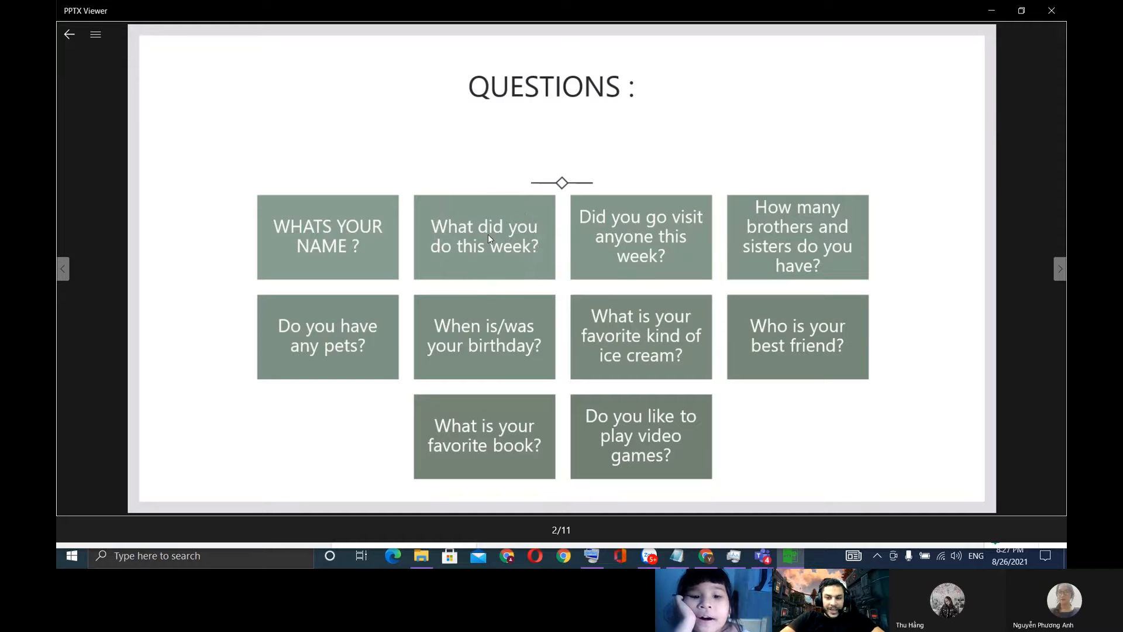
left_click(489, 237)
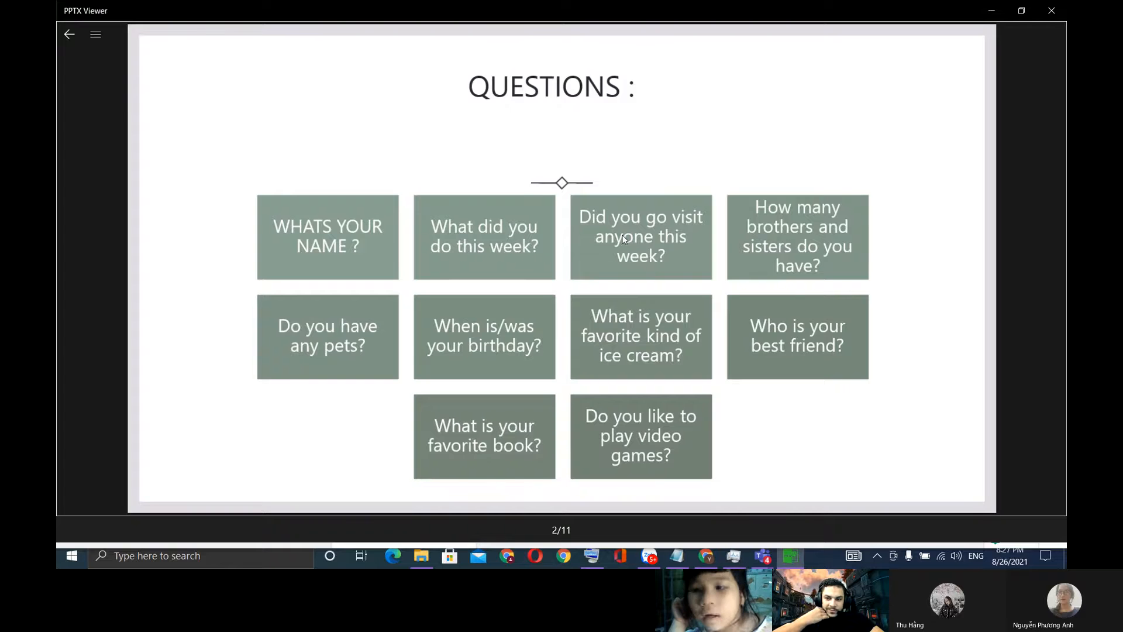
mouse_move(732, 234)
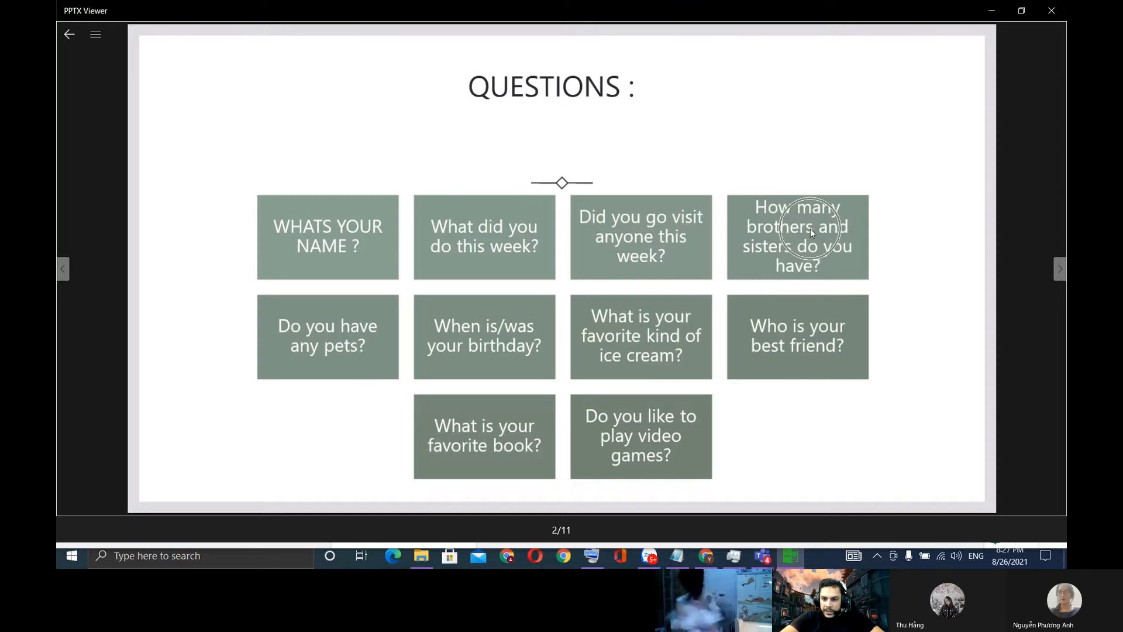
mouse_move(808, 233)
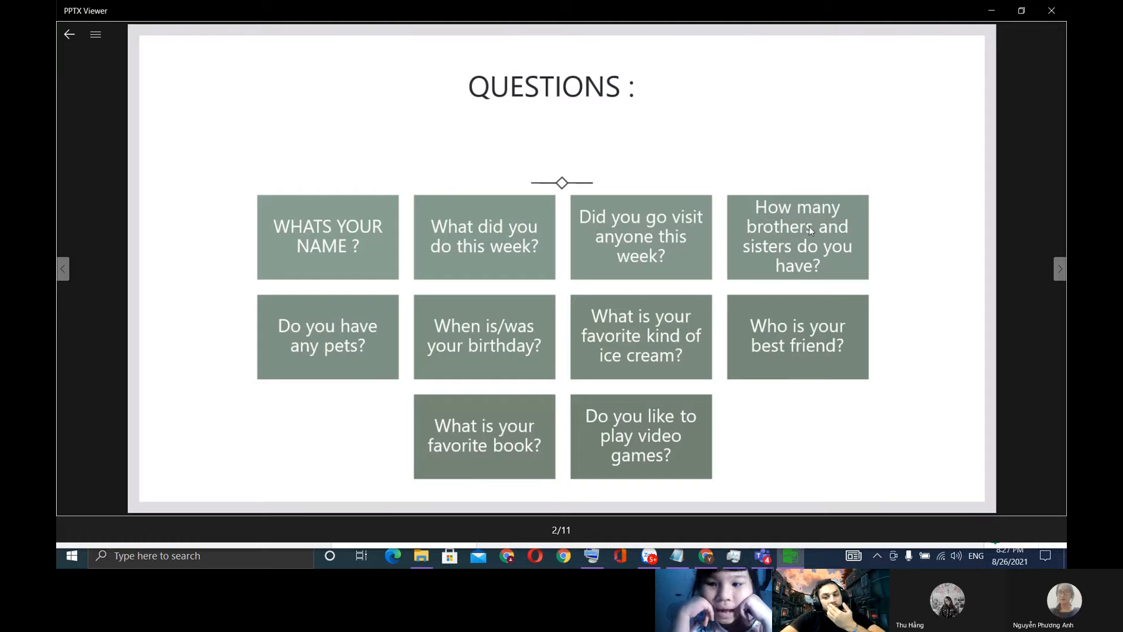
mouse_move(773, 259)
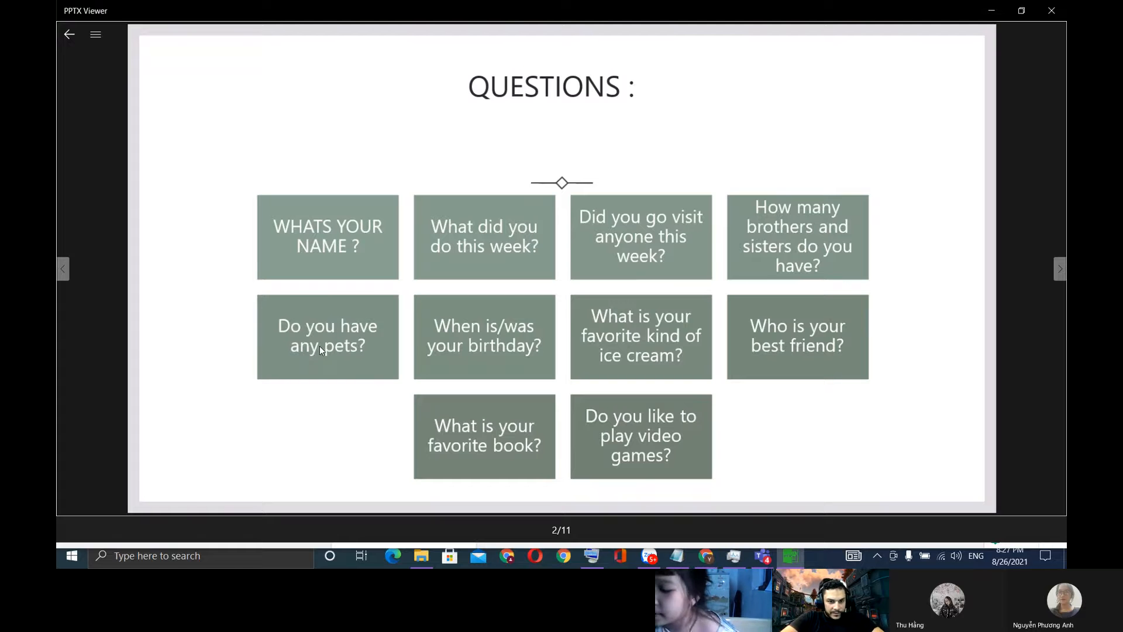
mouse_move(510, 352)
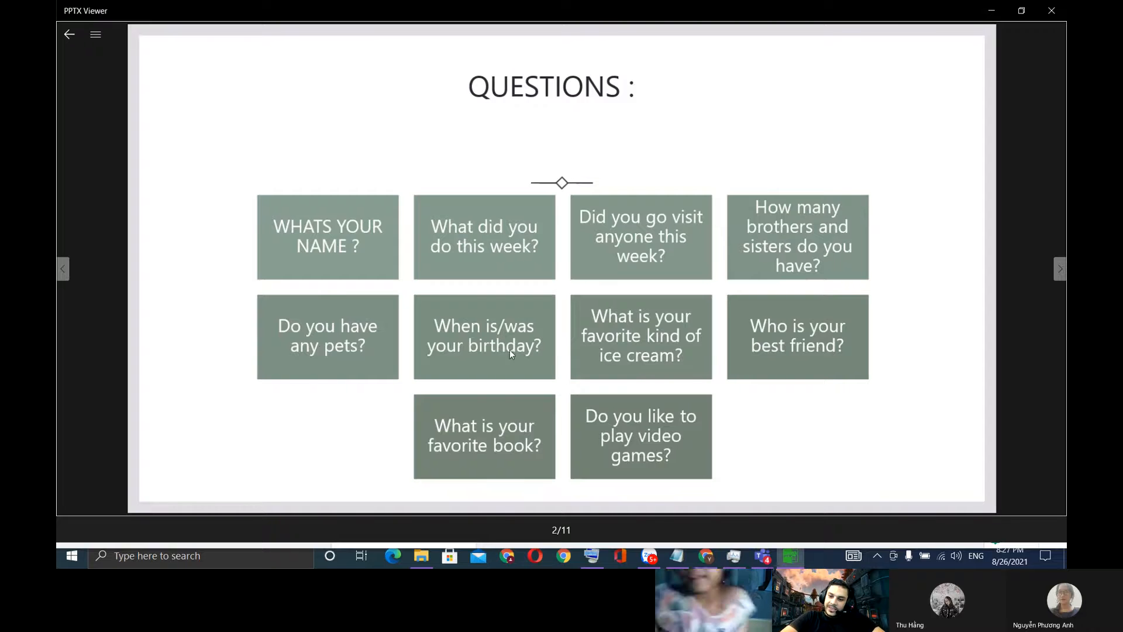
left_click(493, 346)
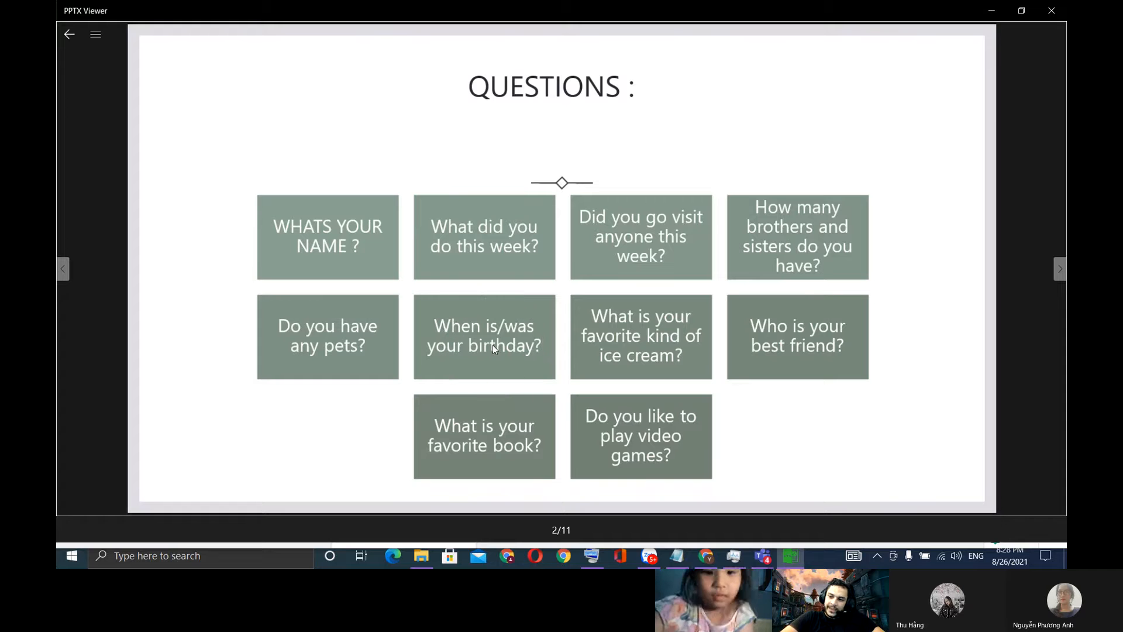
mouse_move(492, 348)
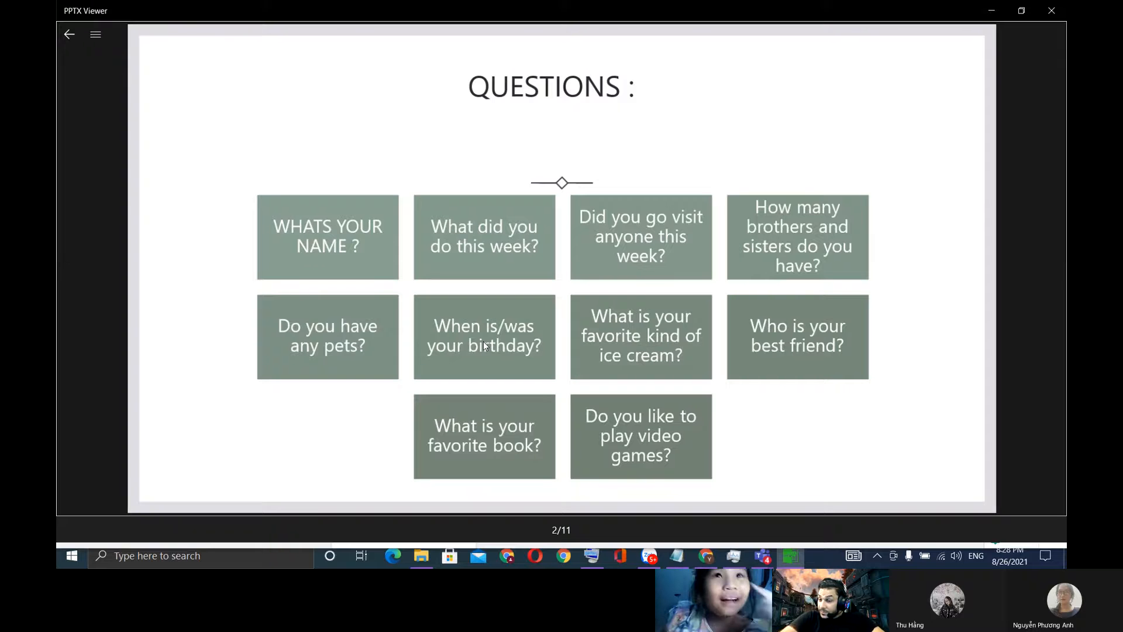
mouse_move(633, 351)
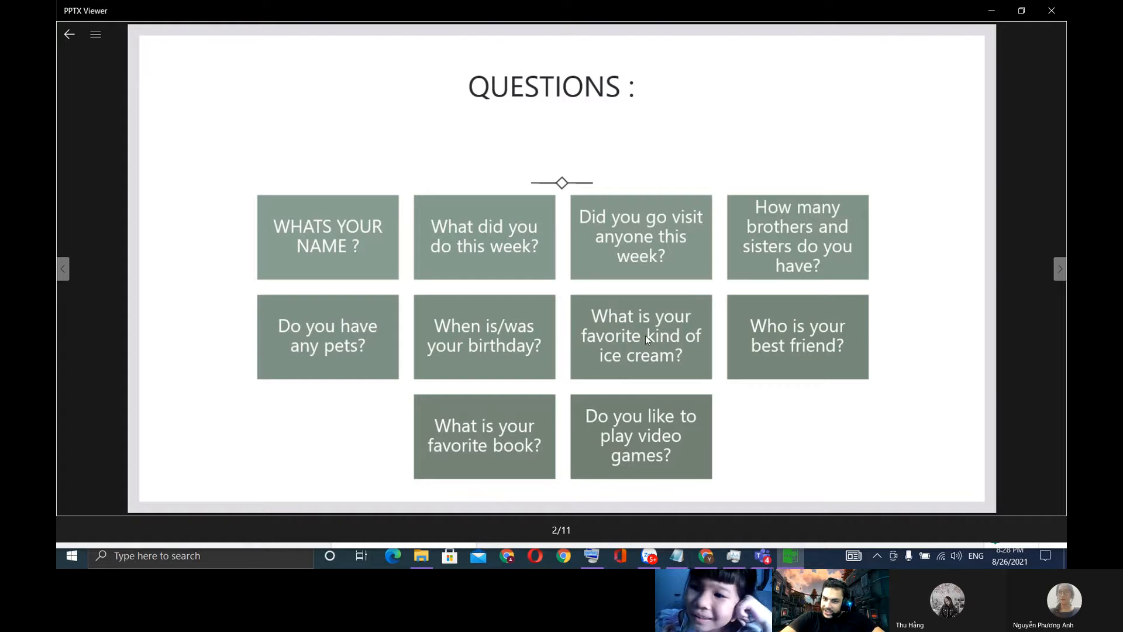
mouse_move(625, 321)
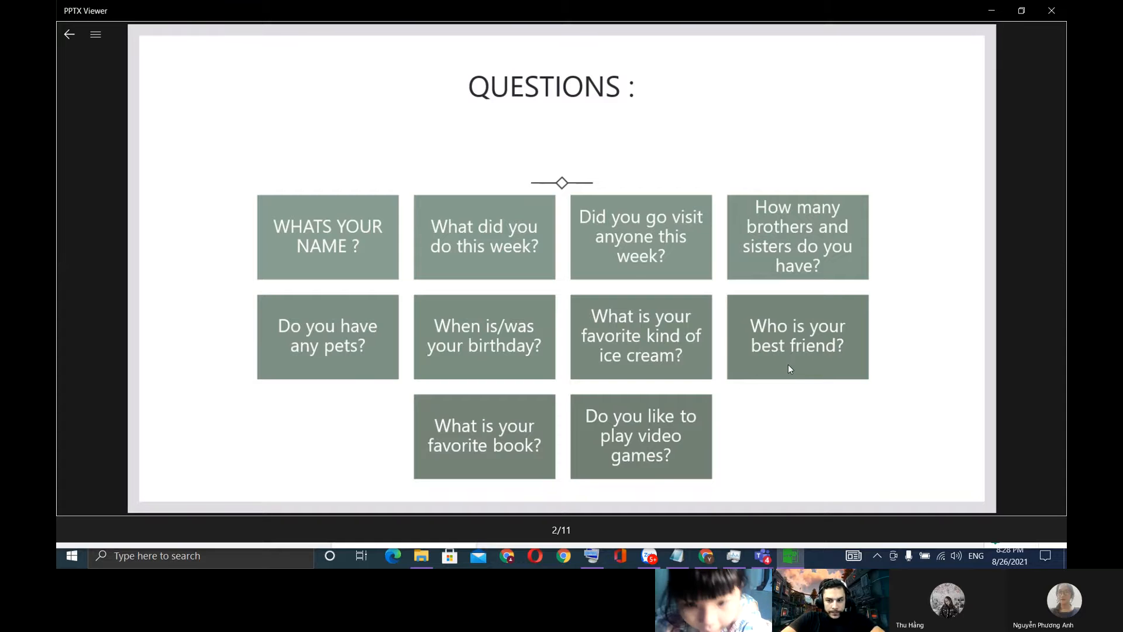
mouse_move(566, 427)
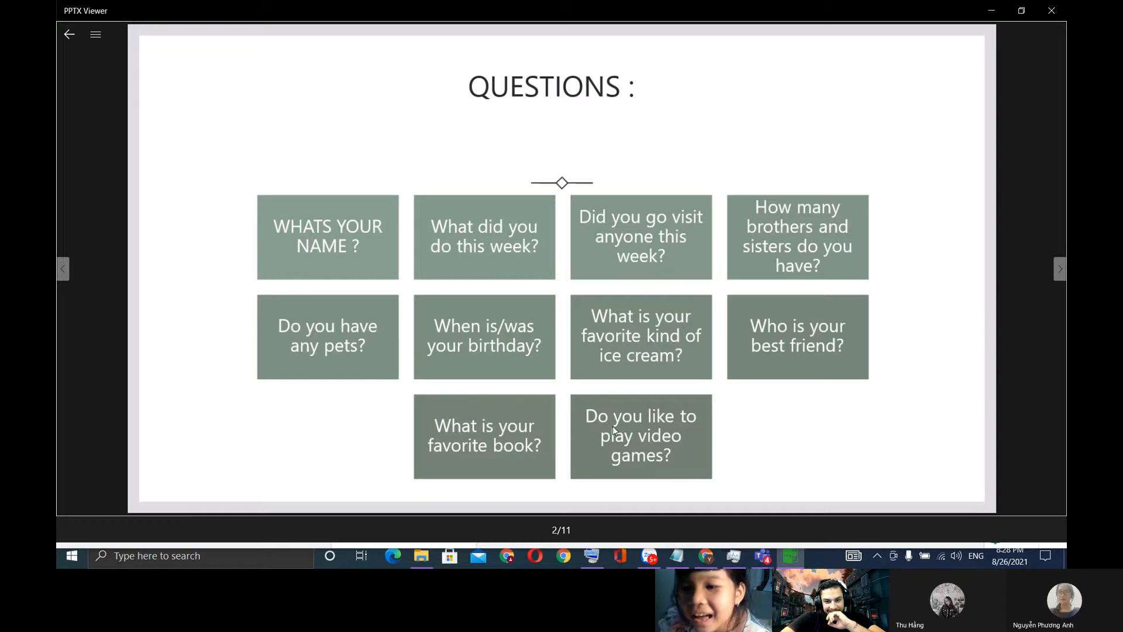
mouse_move(642, 472)
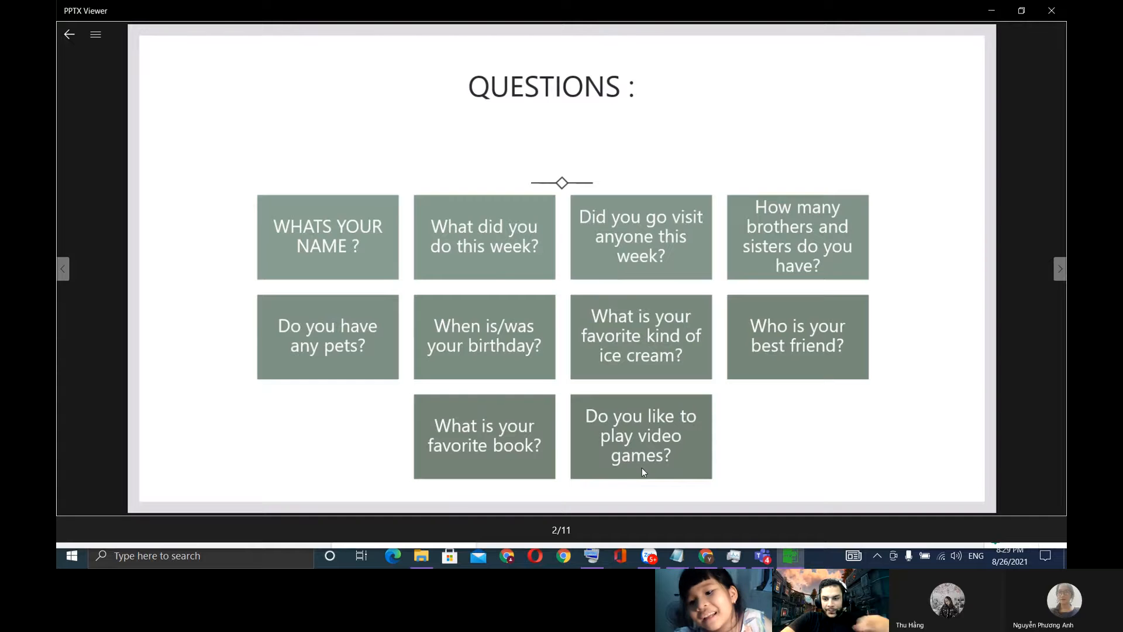
Step: Advance to slide 3, WHAT IS THIS ?, and click around the beach picture
left_click(1060, 269)
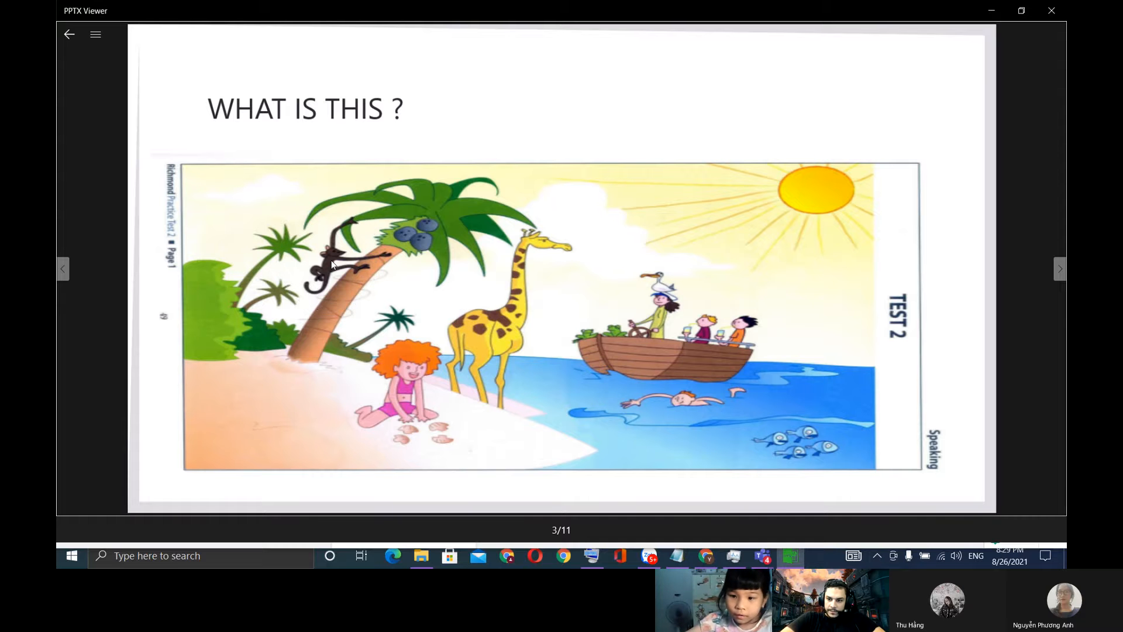
left_click(331, 262)
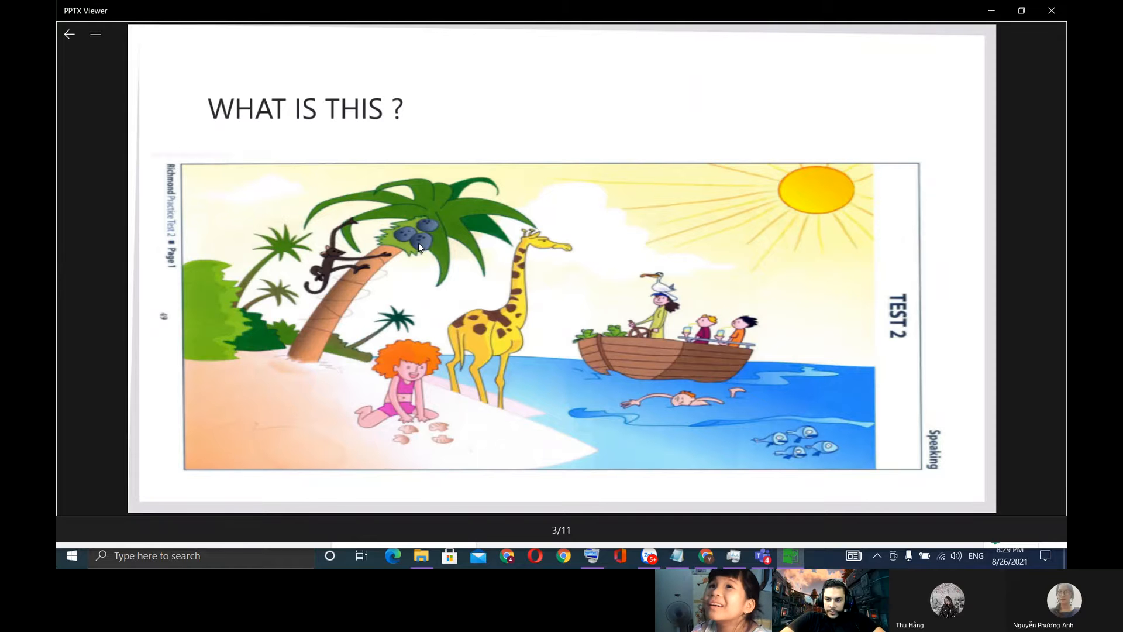
left_click(419, 236)
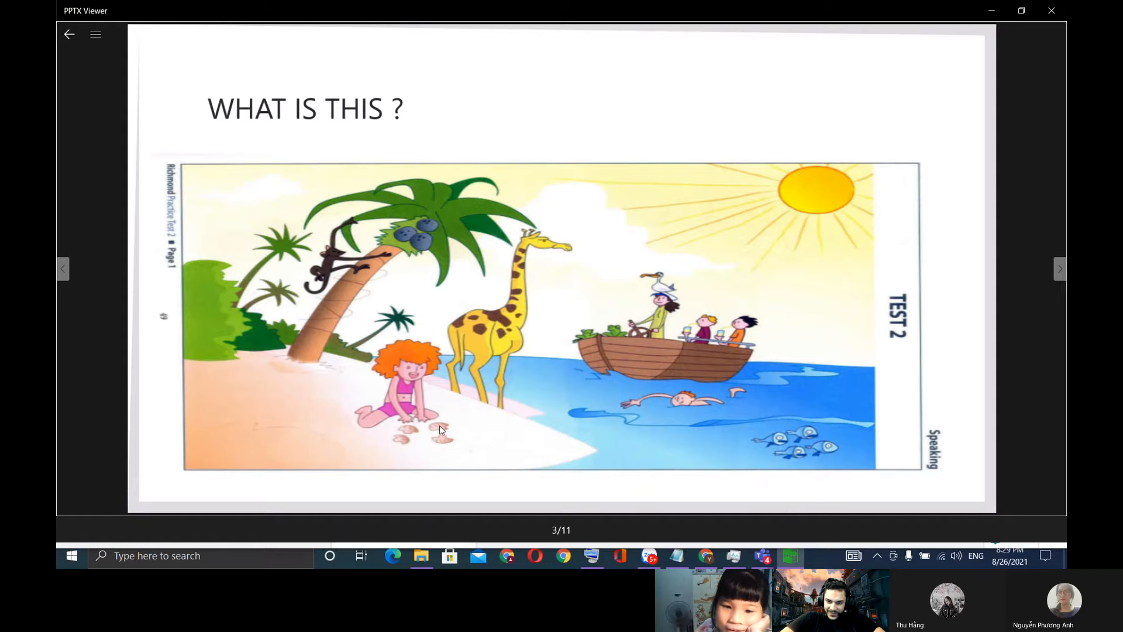
mouse_move(409, 400)
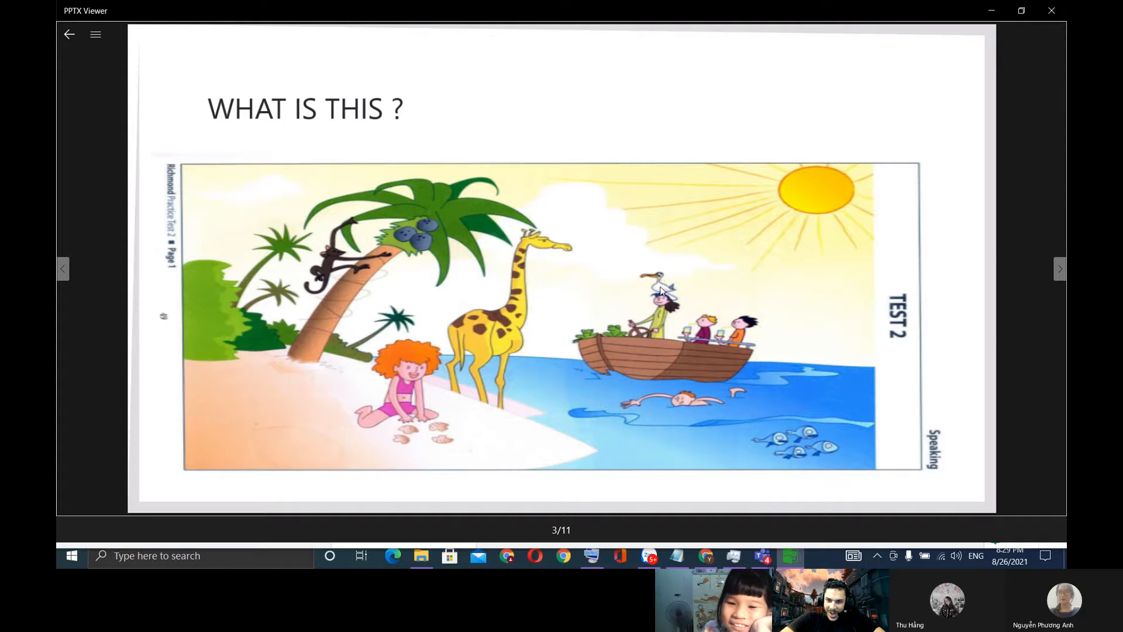
left_click(659, 287)
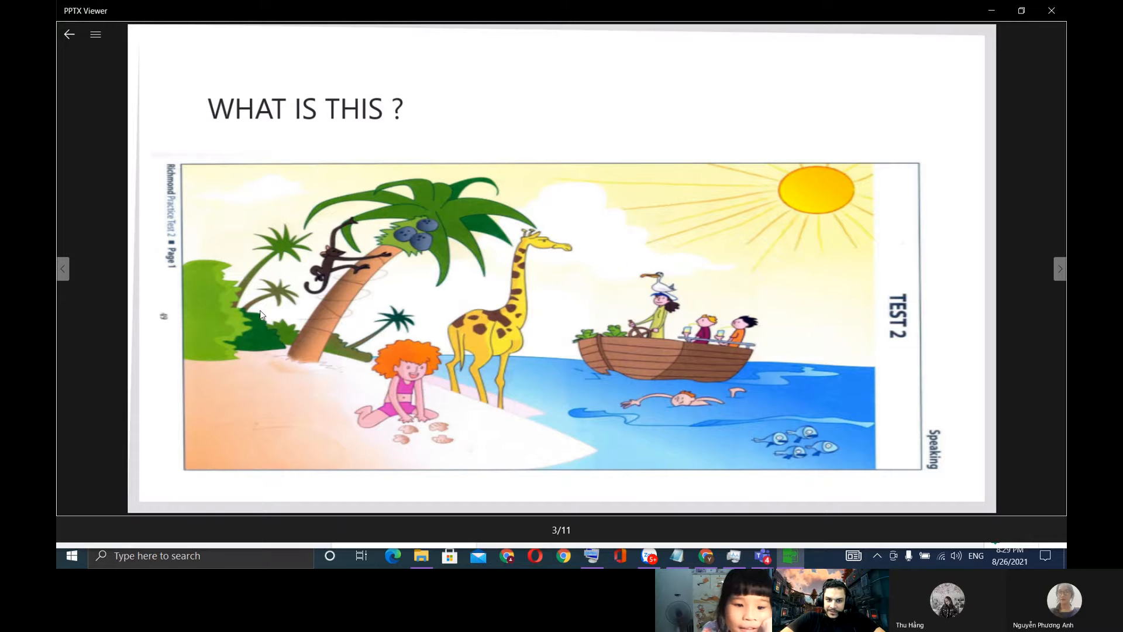
Step: Step forward past the monkey-and-people slide to slide 7, How many people are there?
left_click(242, 312)
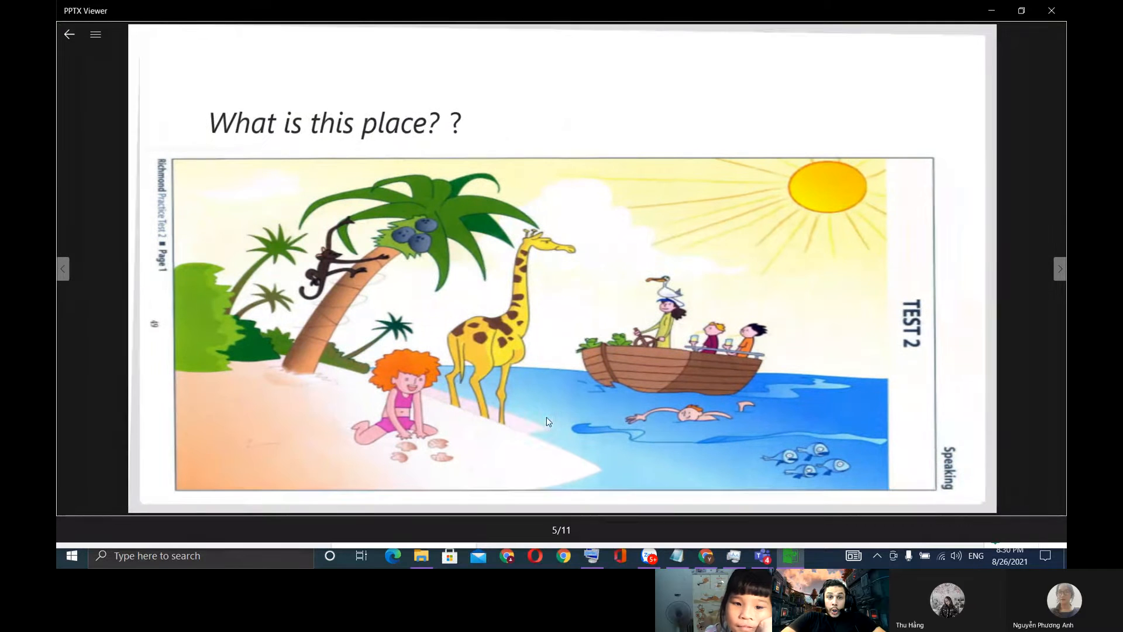
mouse_move(218, 172)
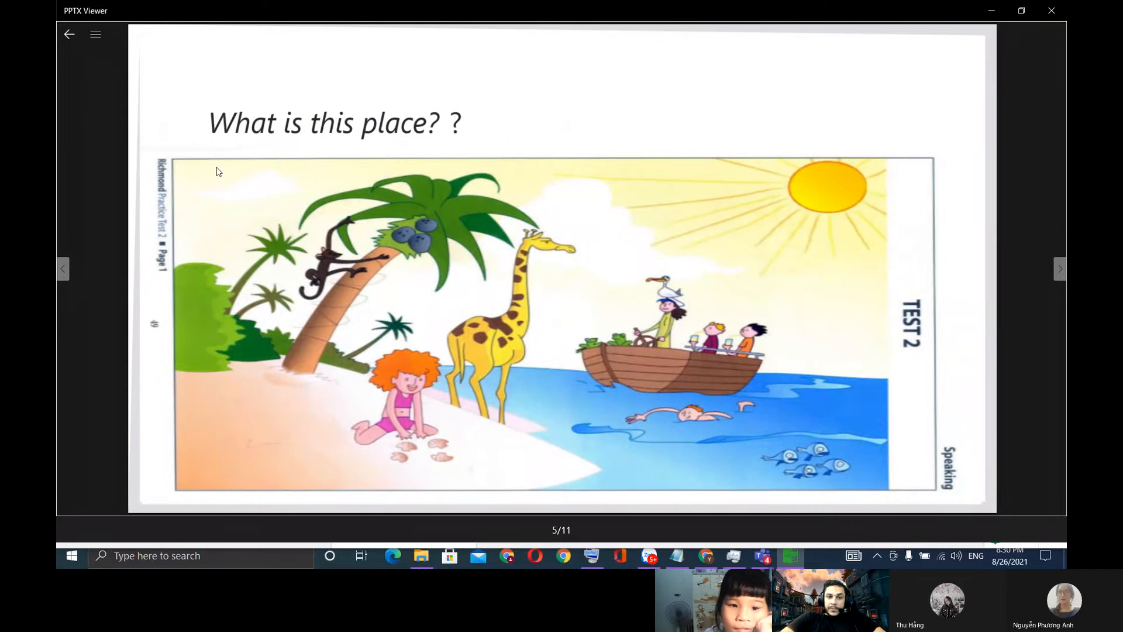
mouse_move(157, 420)
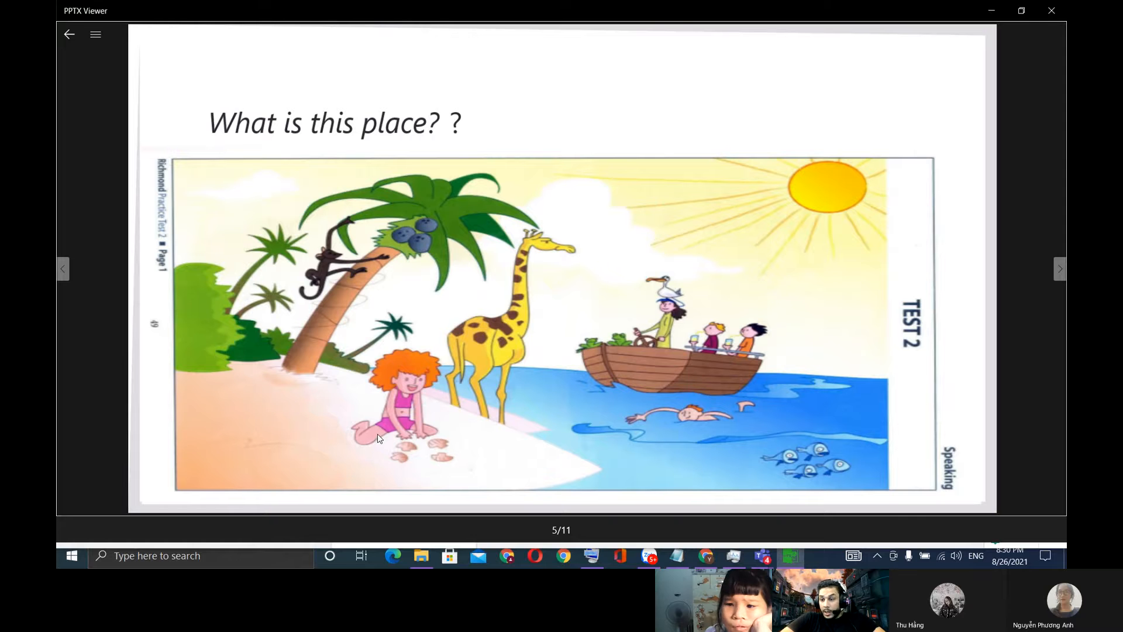
mouse_move(380, 439)
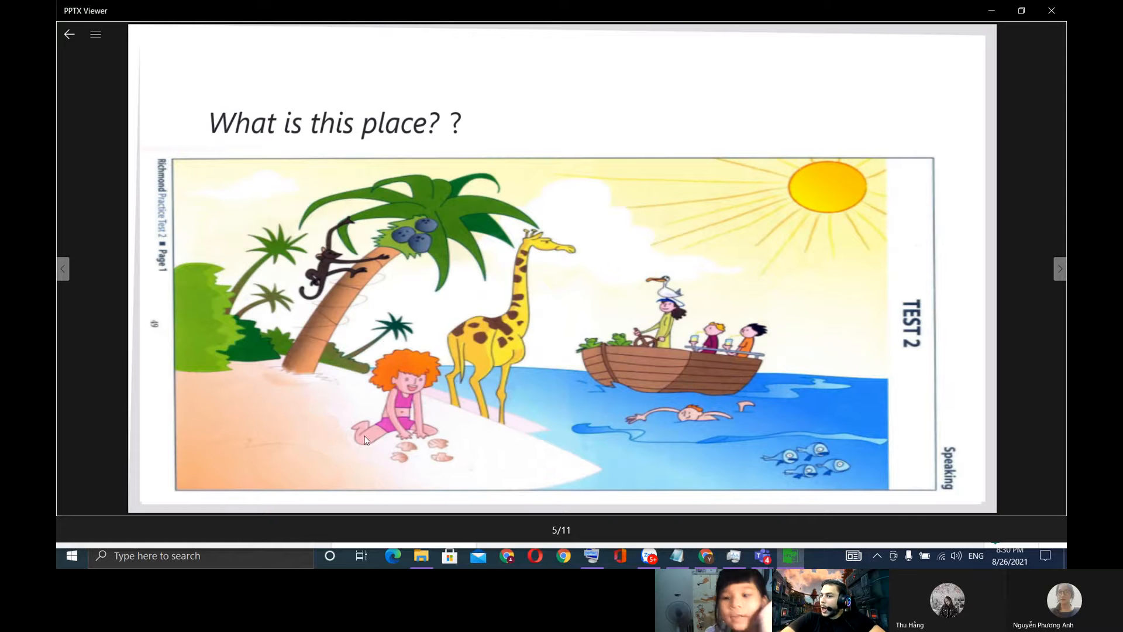
mouse_move(302, 443)
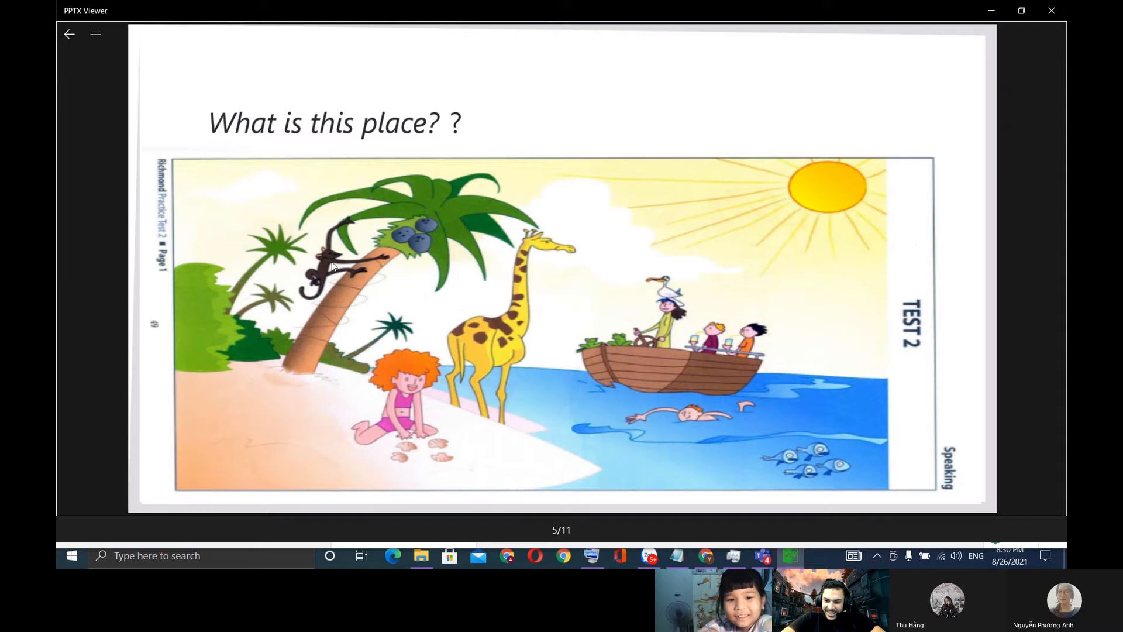
mouse_move(413, 245)
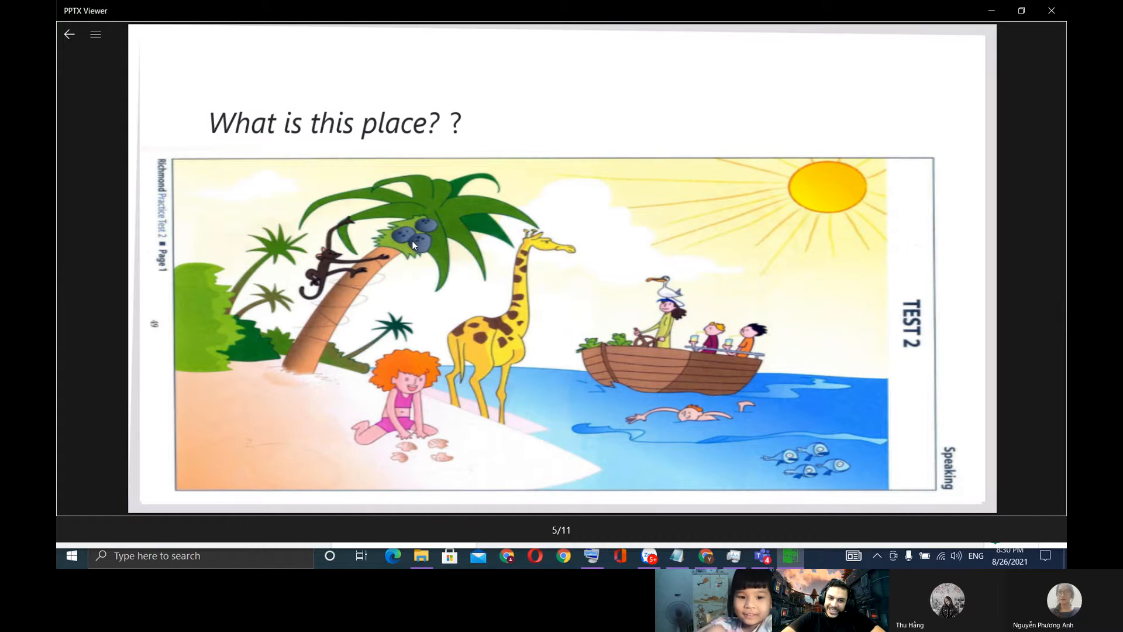
mouse_move(512, 342)
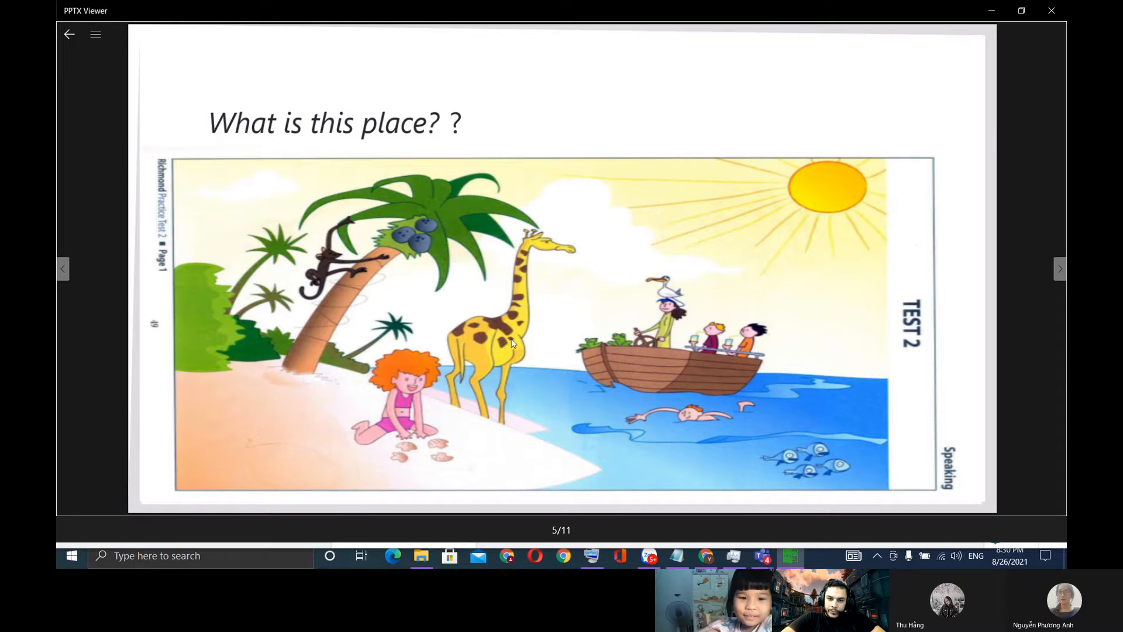
mouse_move(559, 393)
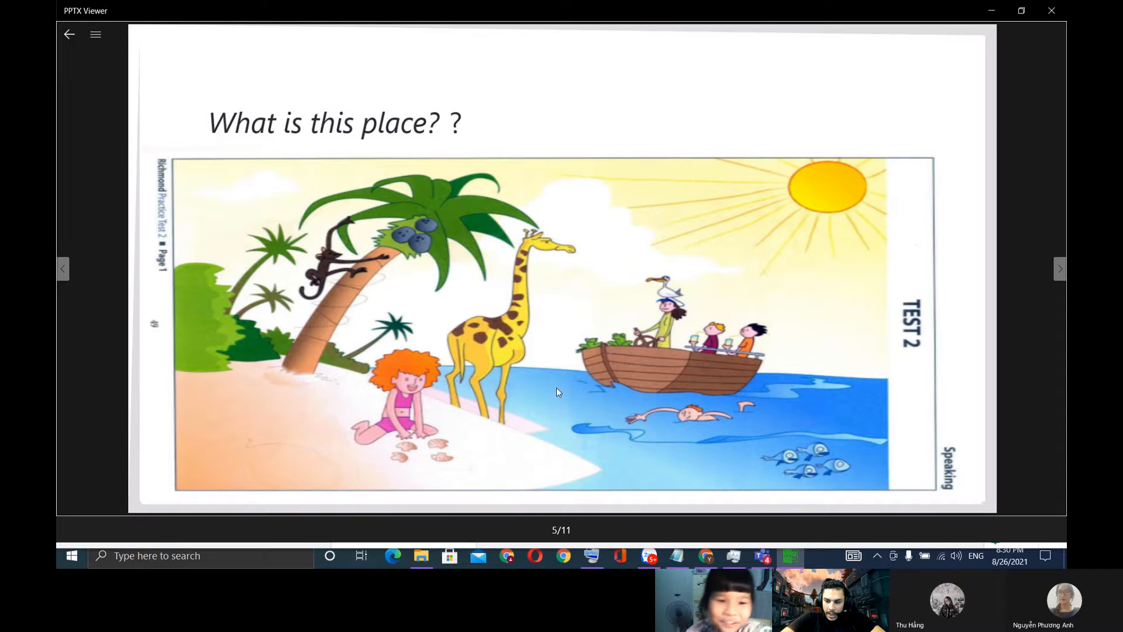
left_click(1060, 268)
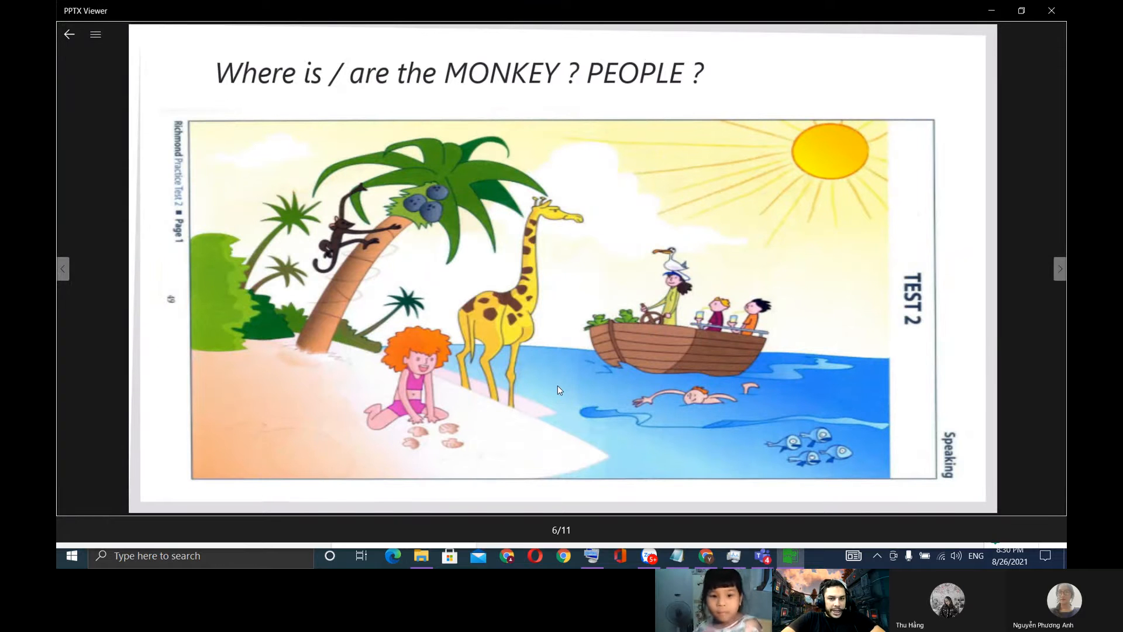
mouse_move(567, 367)
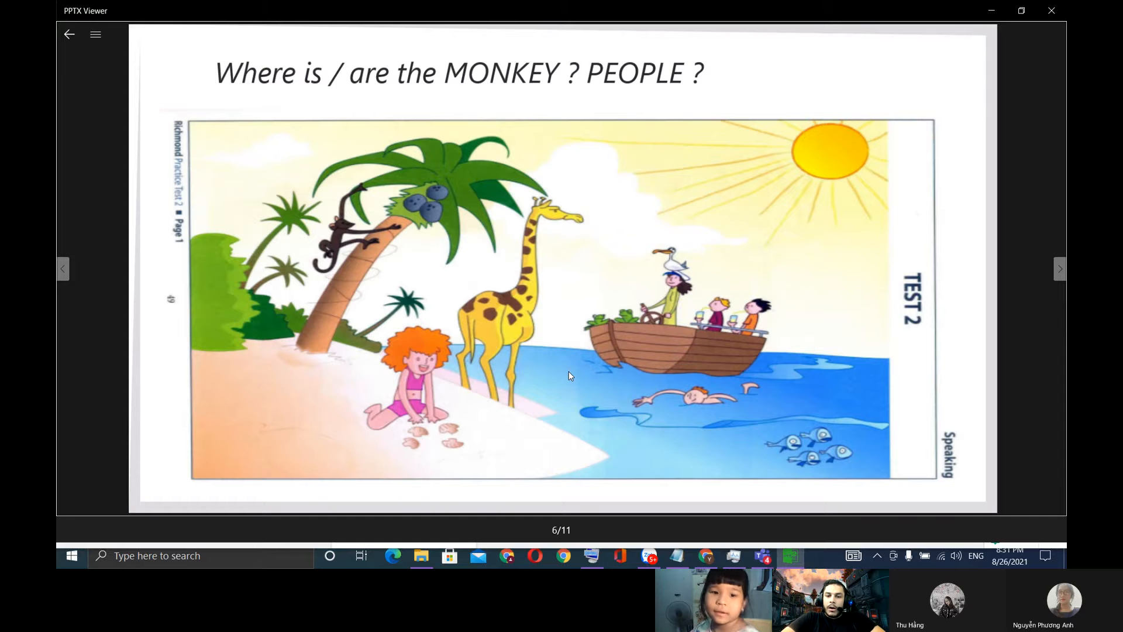
mouse_move(425, 439)
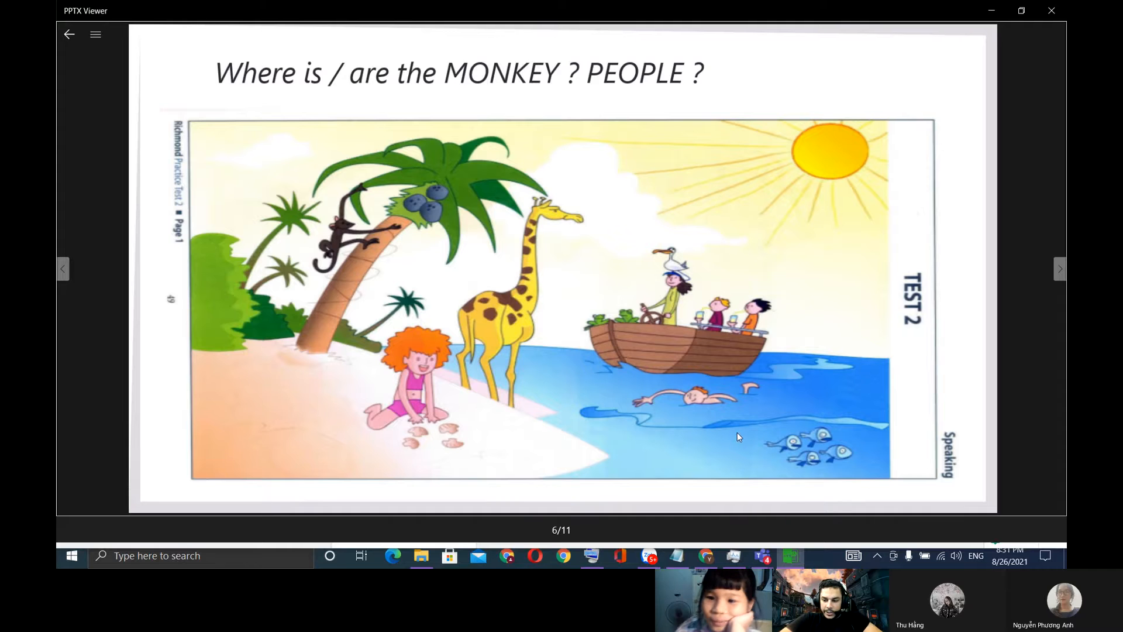
left_click(1059, 269)
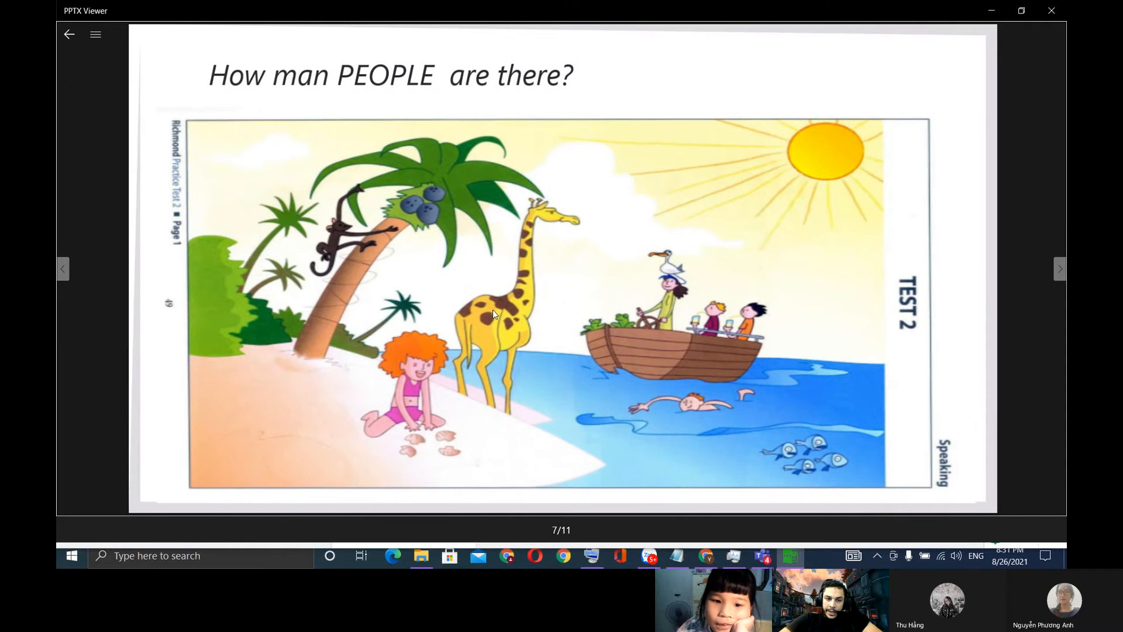
mouse_move(154, 130)
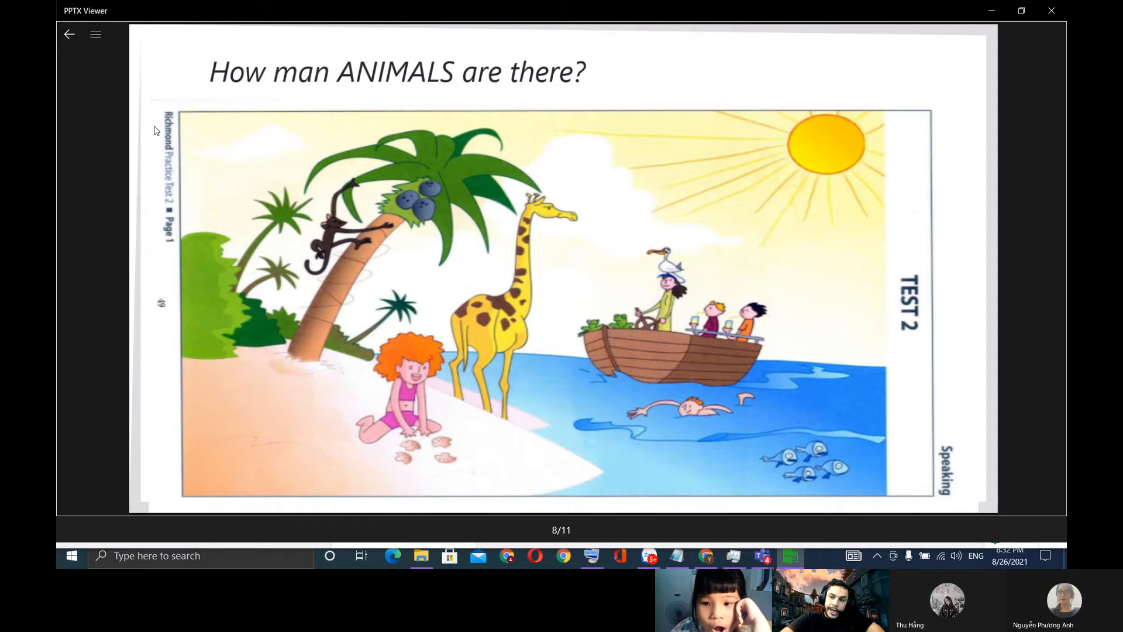
Step: Advance through slide 8 to slide 9, WHAT IS IT ? object cards
left_click(1060, 269)
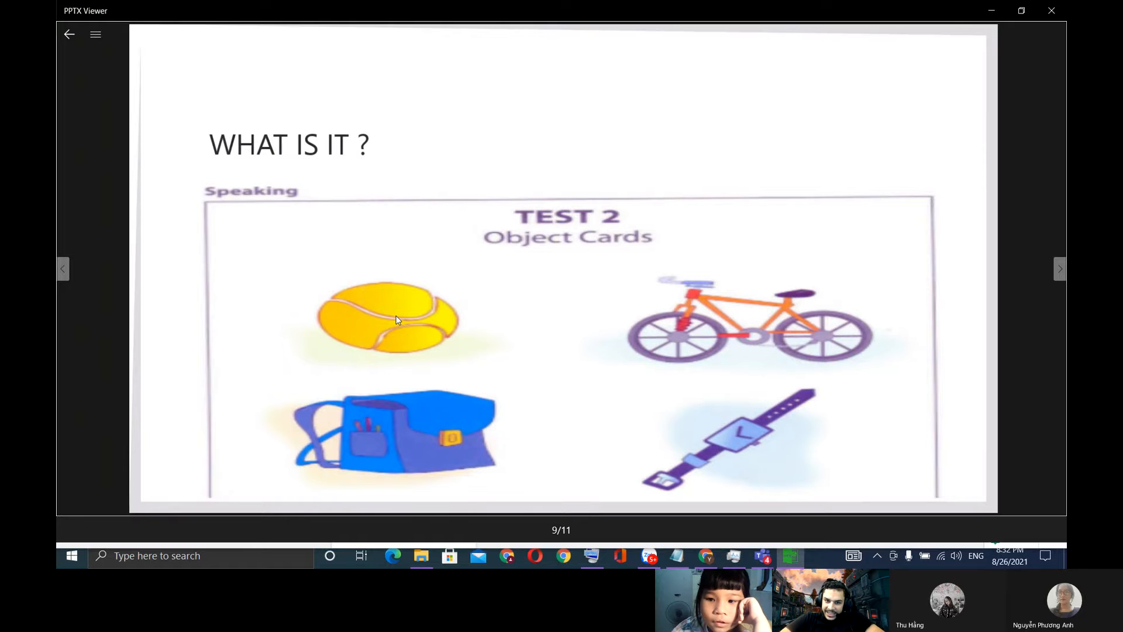
Step: Click on the object cards, then advance to slide 10, Have you got a ... ?
left_click(399, 316)
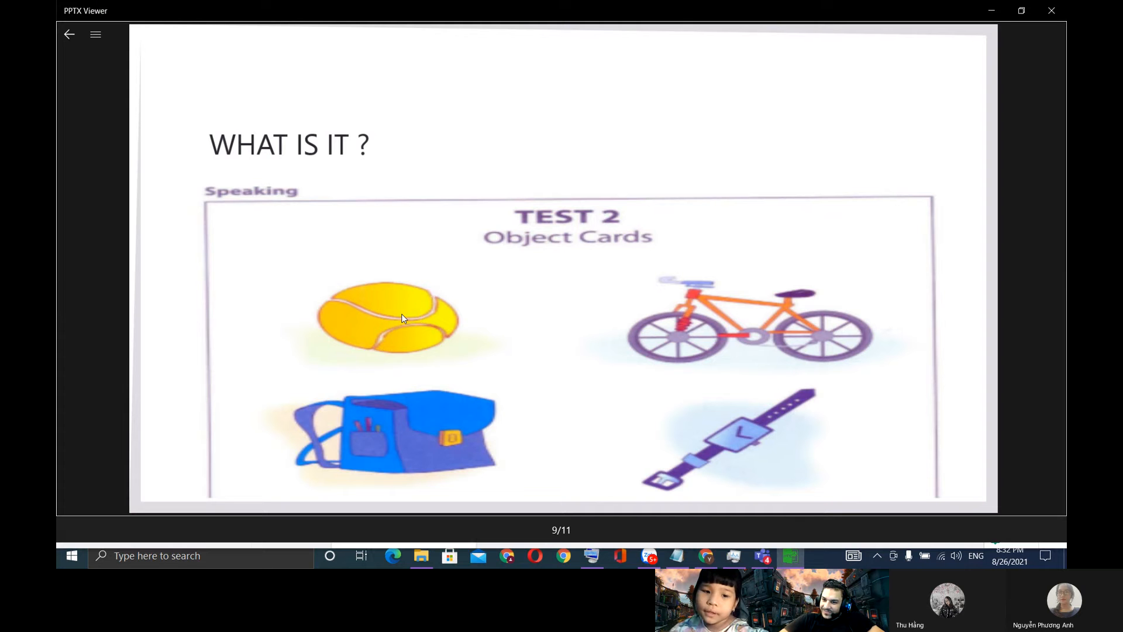
mouse_move(428, 351)
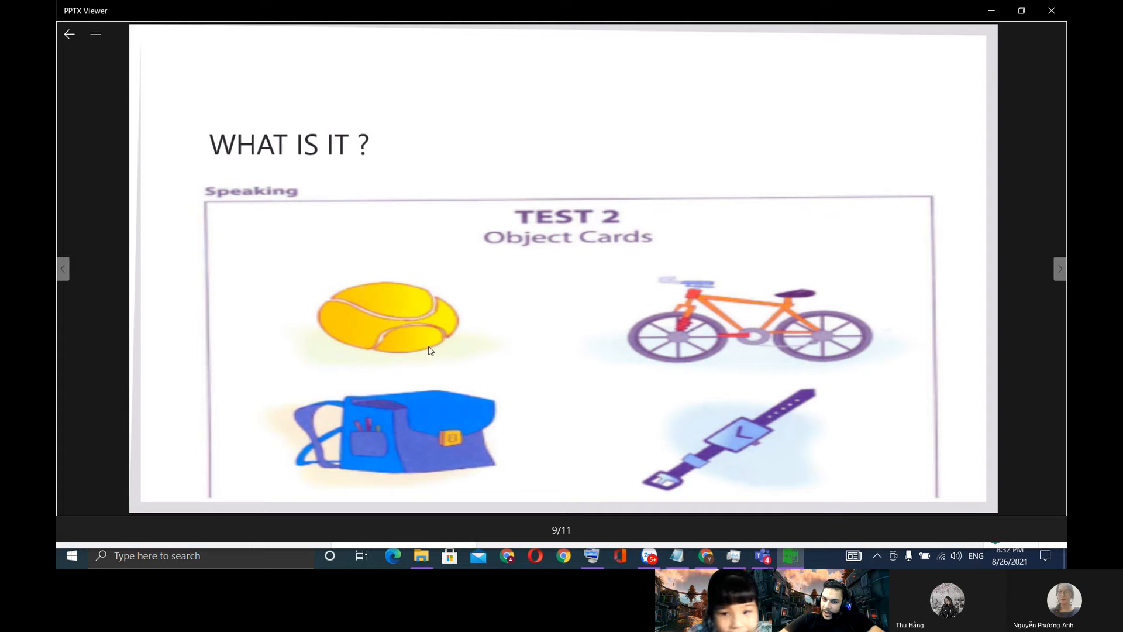
mouse_move(442, 441)
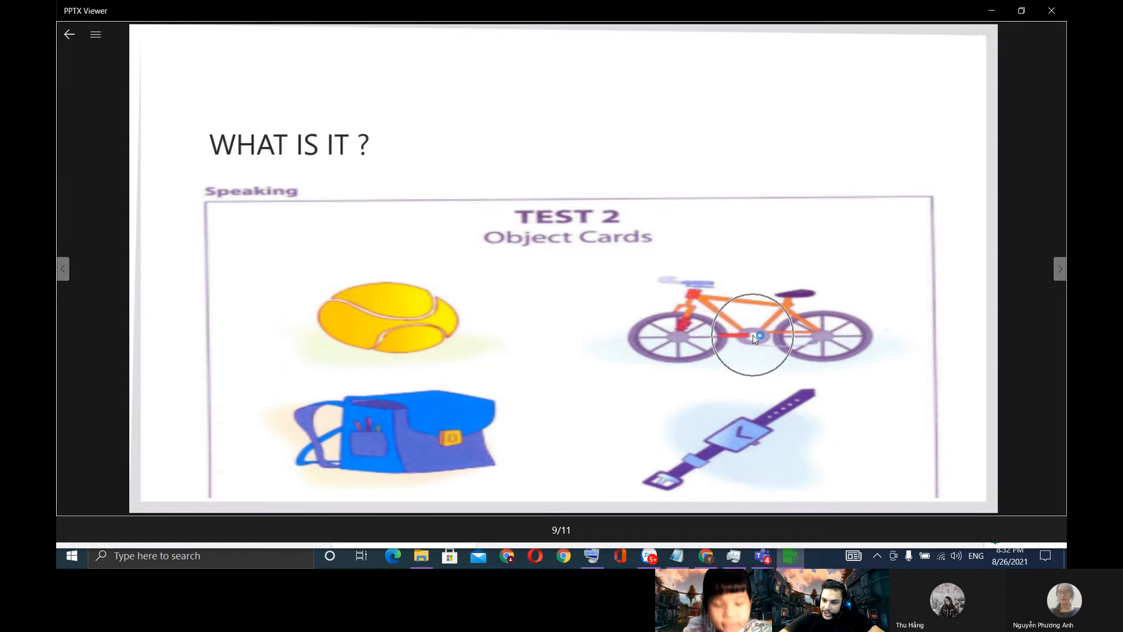
mouse_move(741, 439)
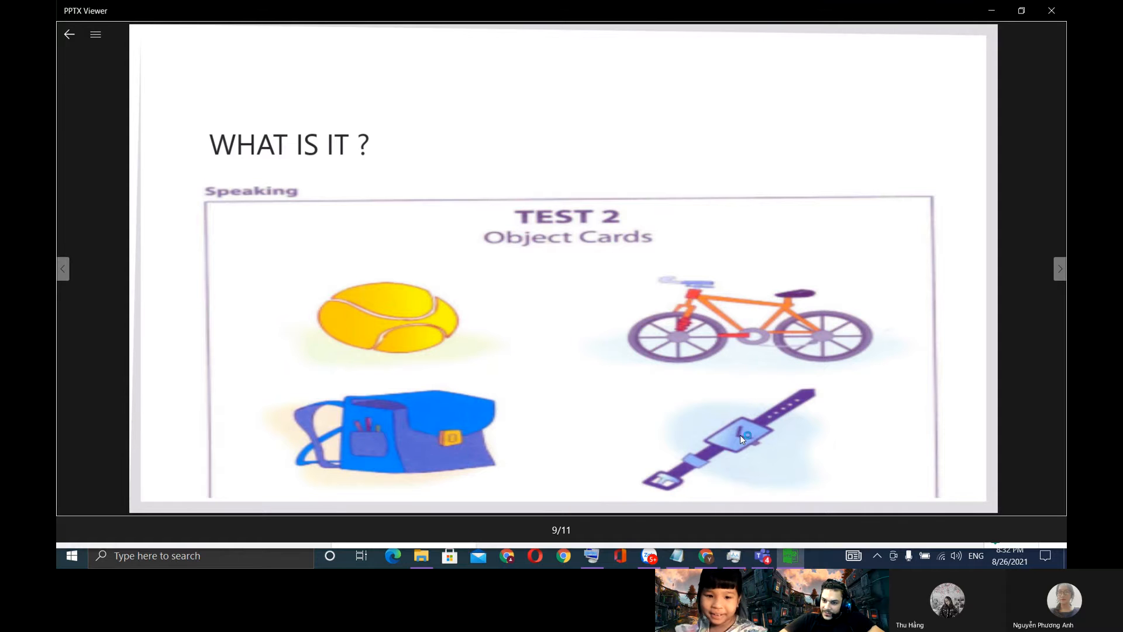
left_click(742, 434)
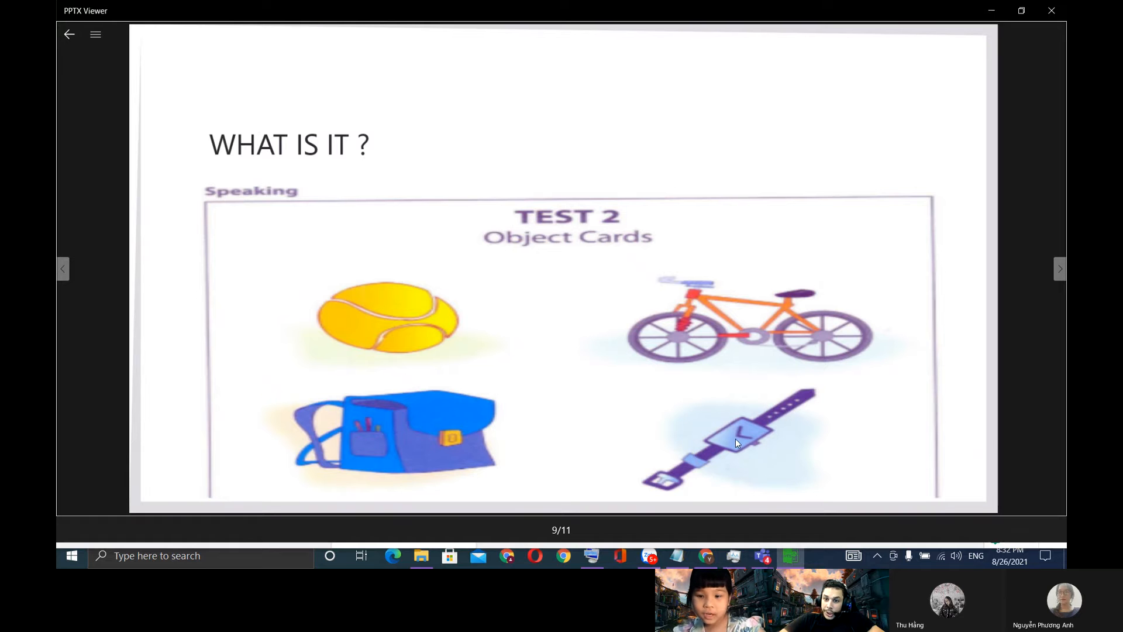
left_click(1059, 268)
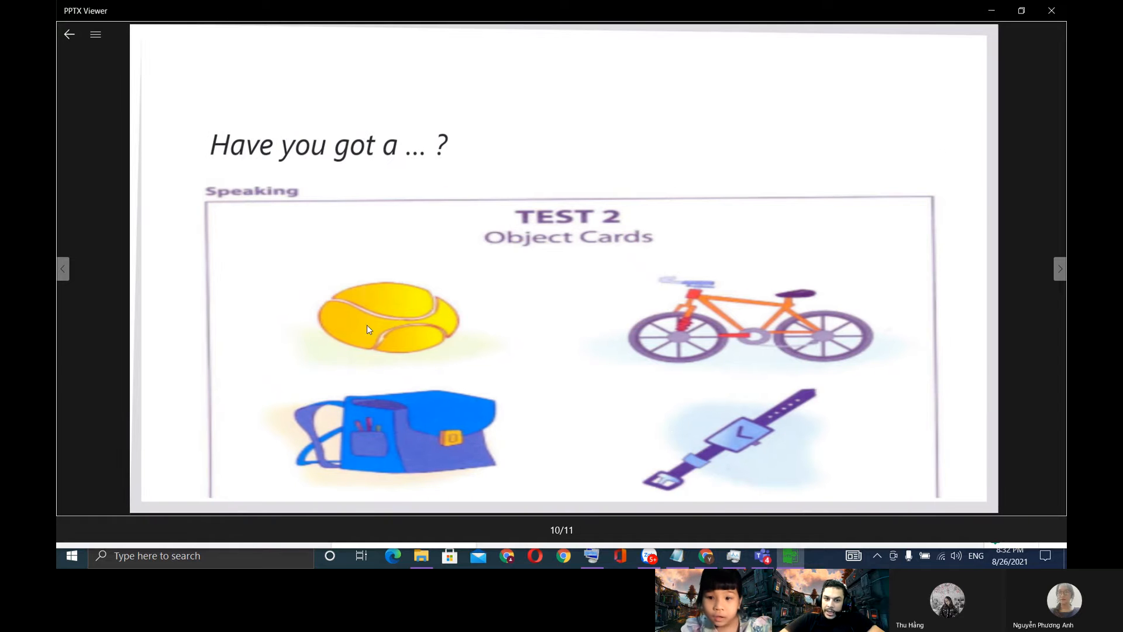
mouse_move(393, 329)
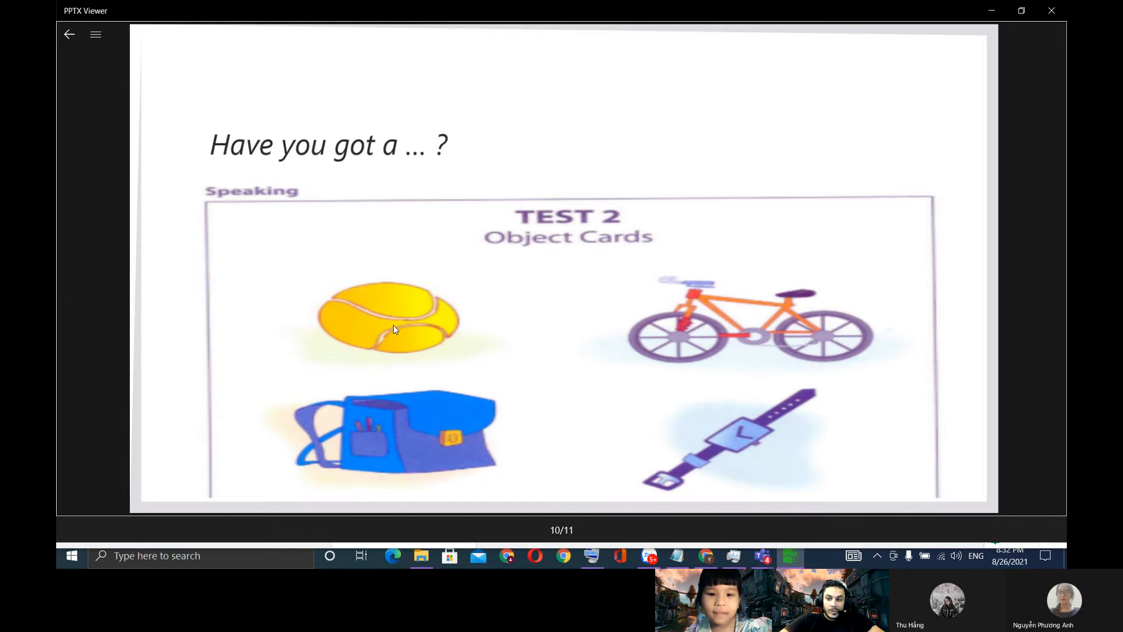
Step: Click on several object cards, then advance to the final slide 11 of 11
left_click(392, 326)
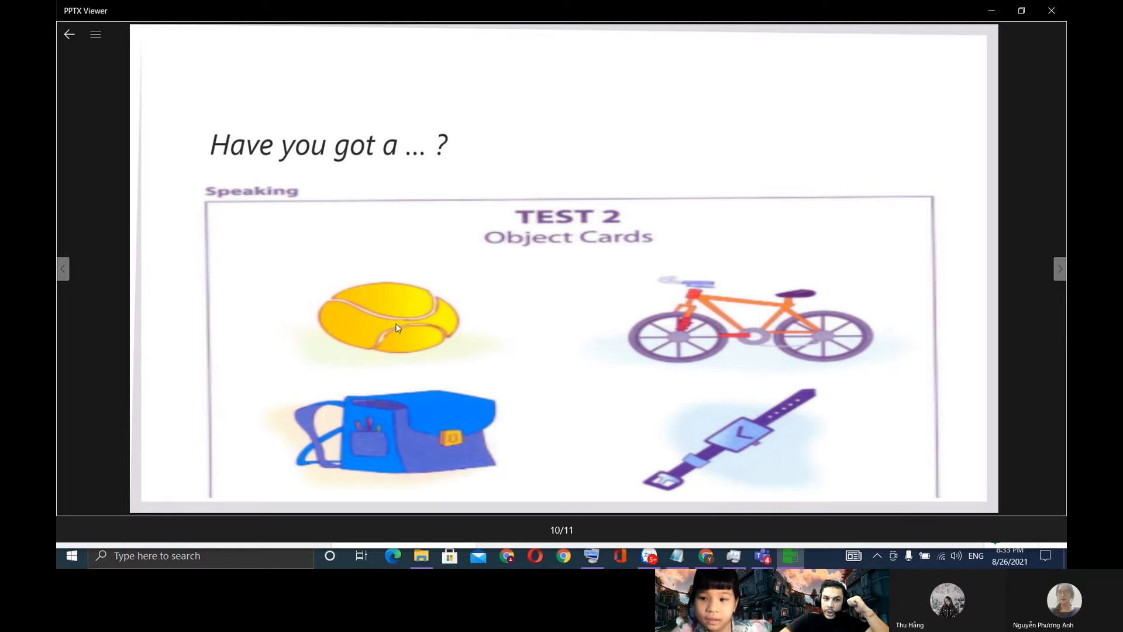
mouse_move(429, 431)
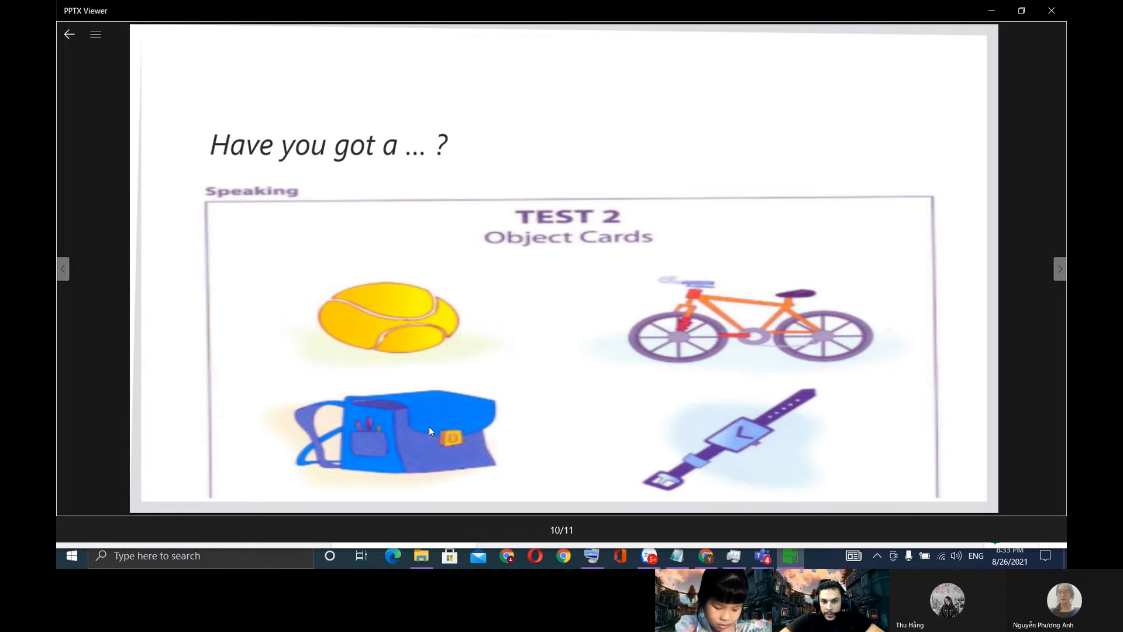
left_click(428, 428)
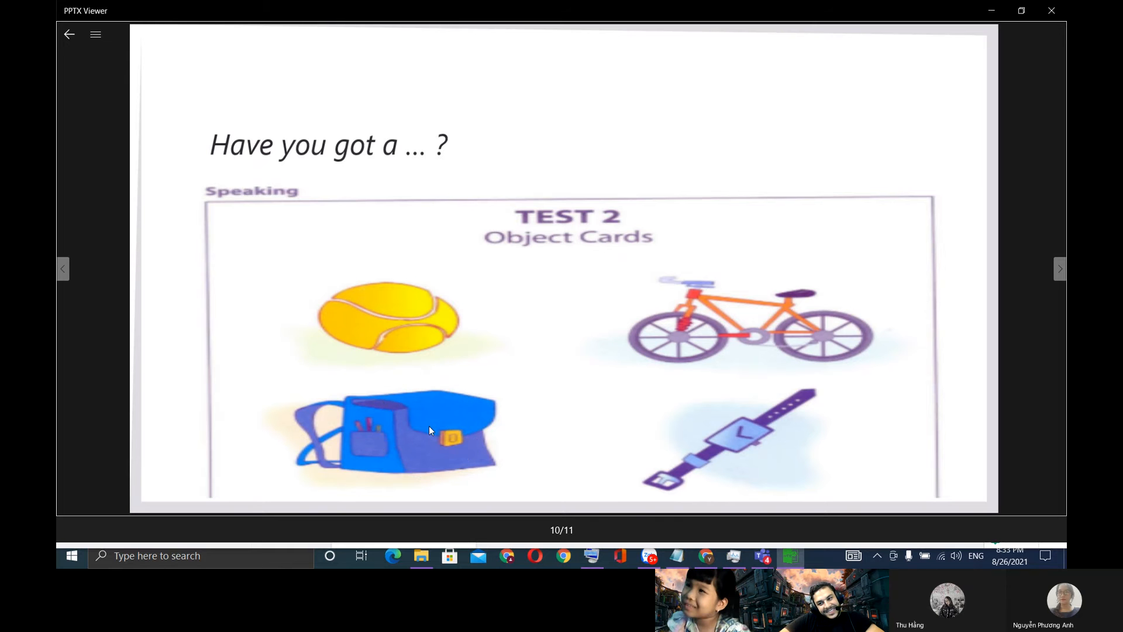
left_click(430, 428)
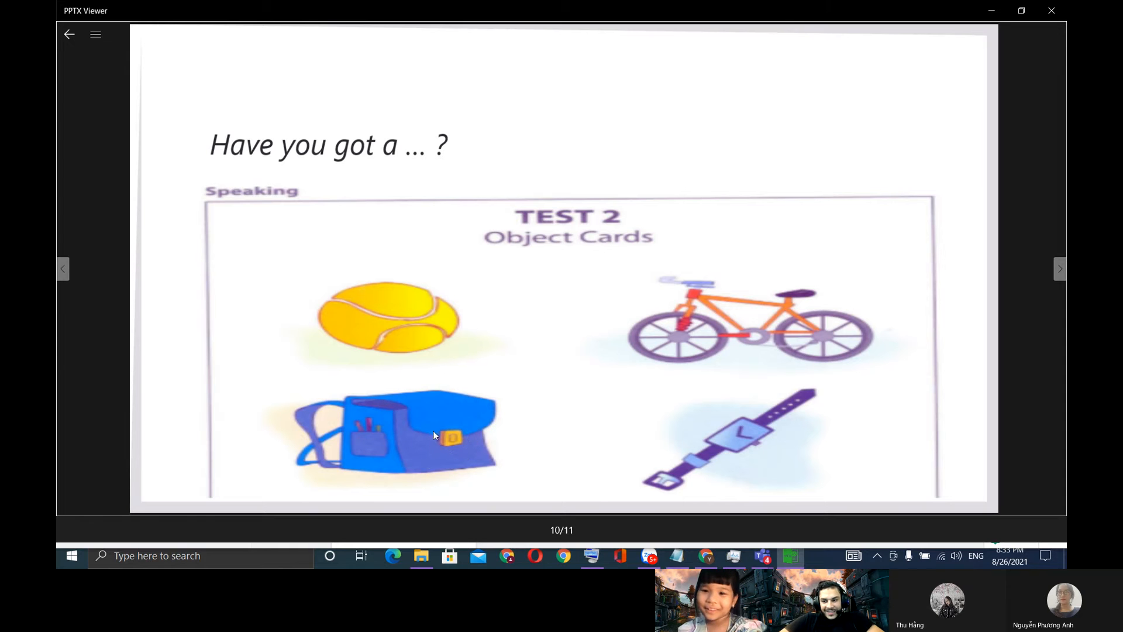
mouse_move(756, 345)
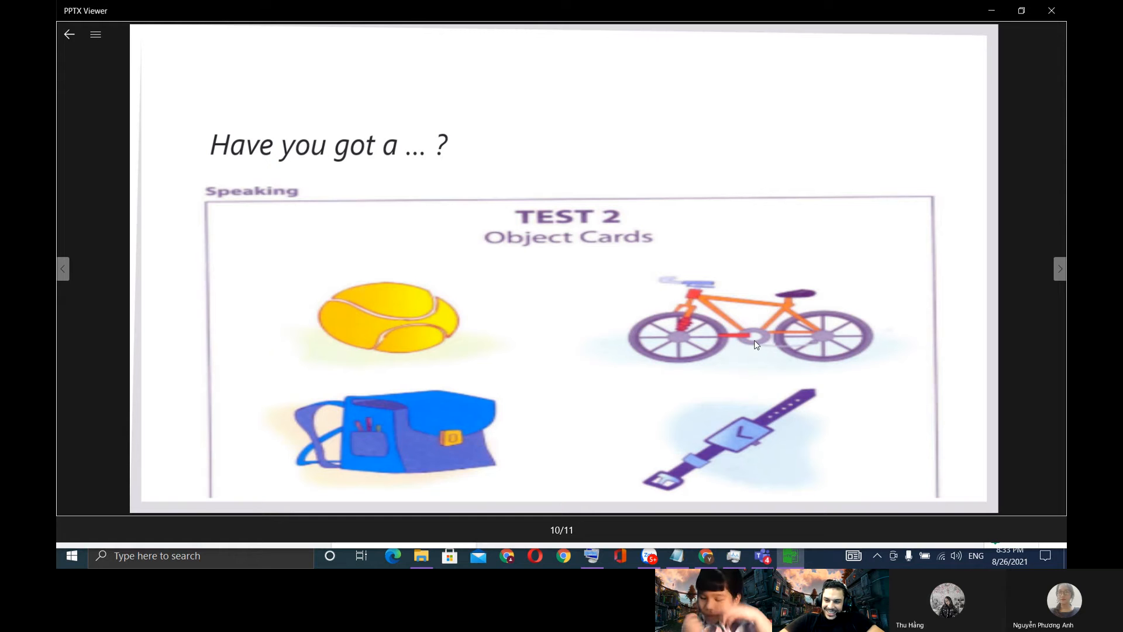
mouse_move(428, 478)
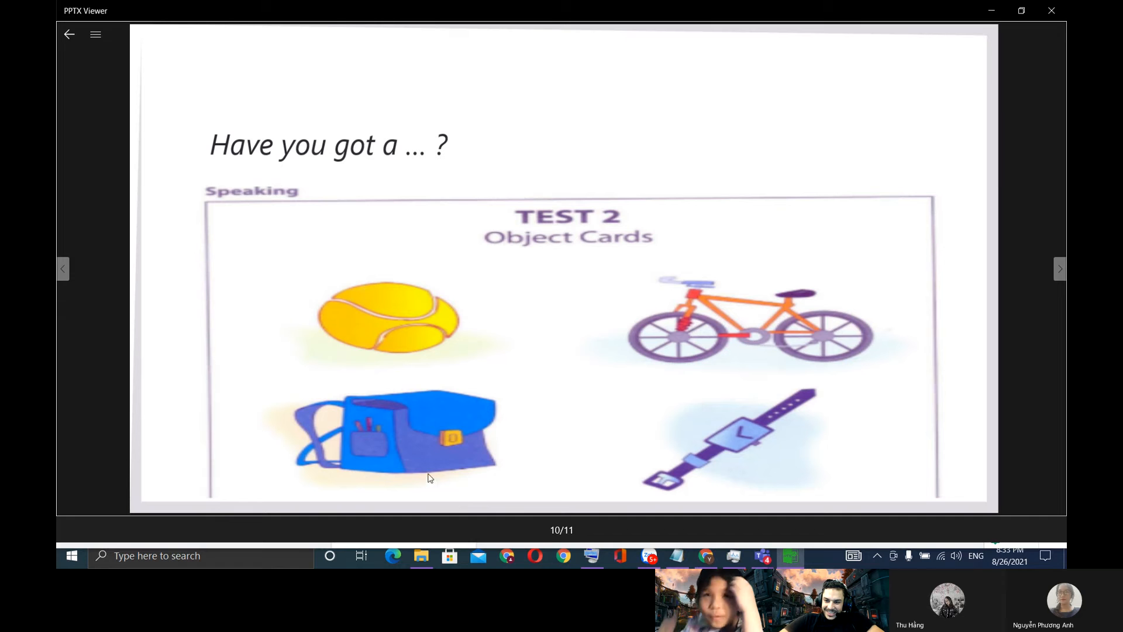
mouse_move(408, 428)
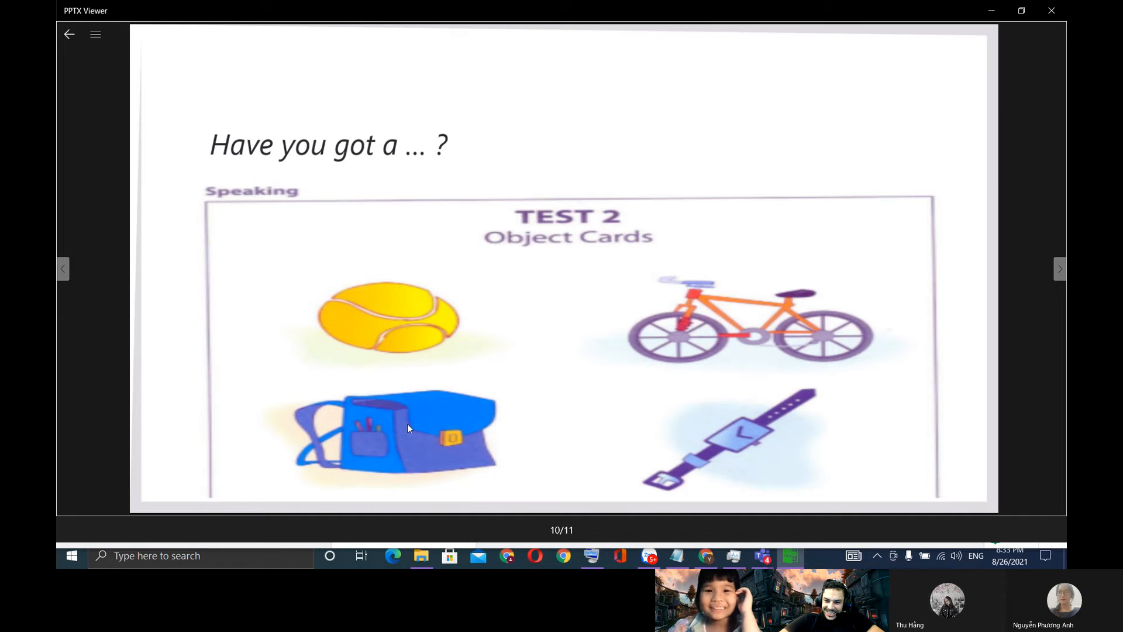
mouse_move(761, 322)
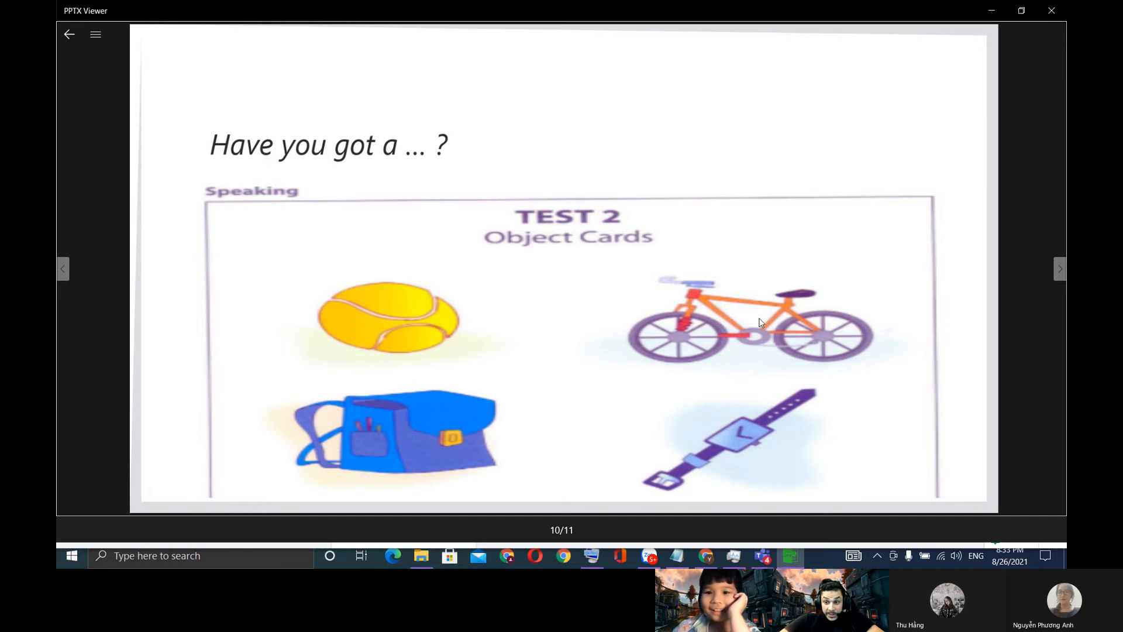
left_click(758, 317)
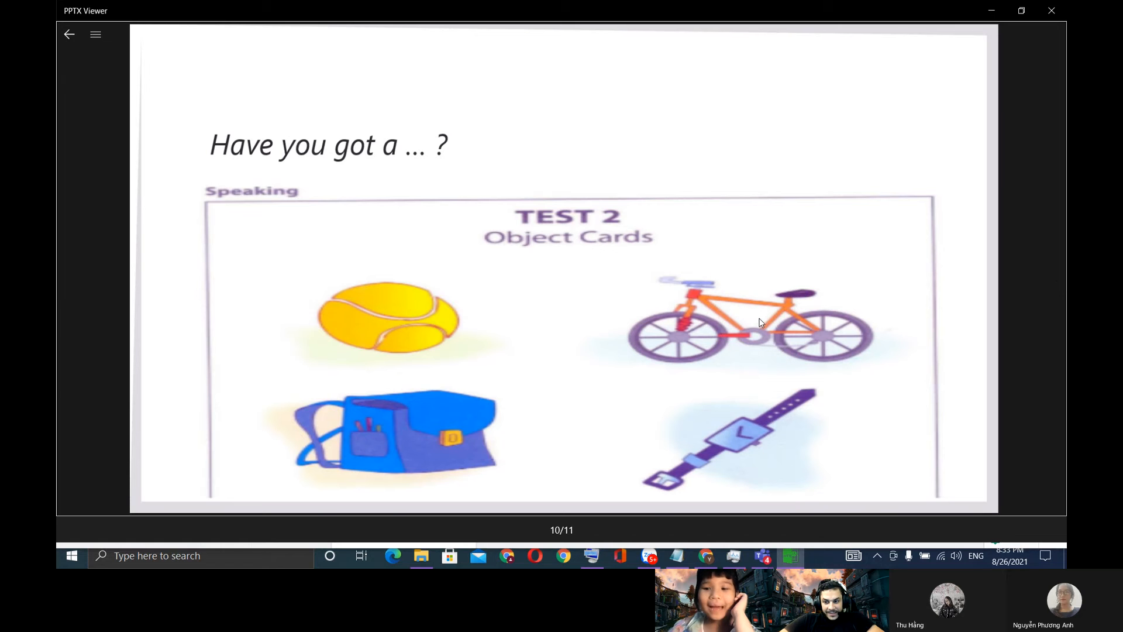
left_click(758, 319)
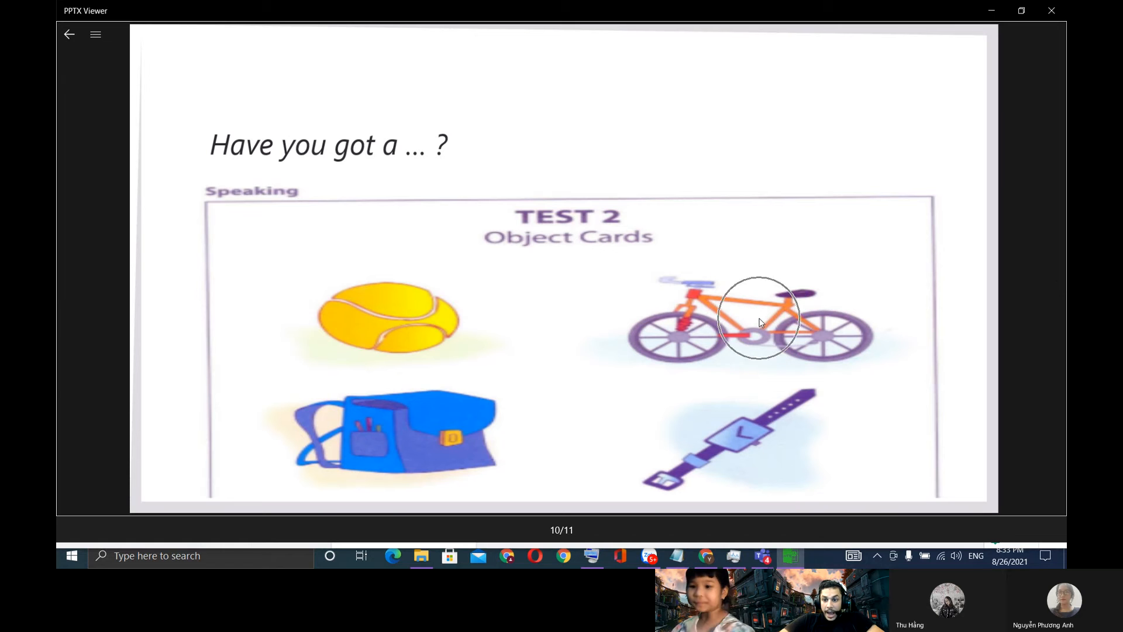
mouse_move(732, 444)
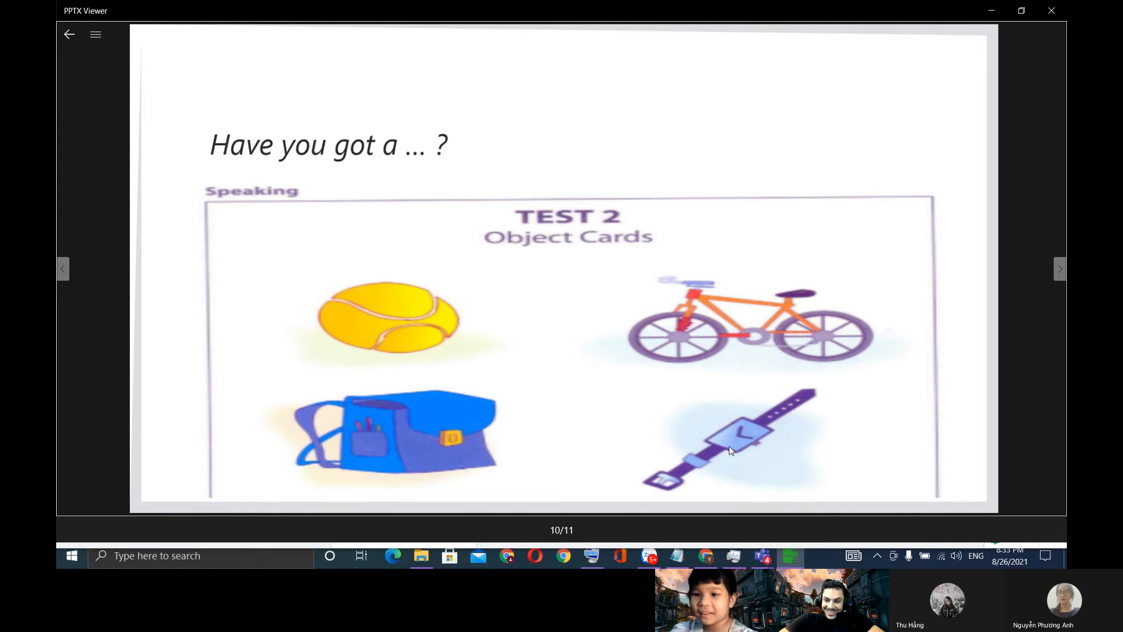
left_click(1060, 269)
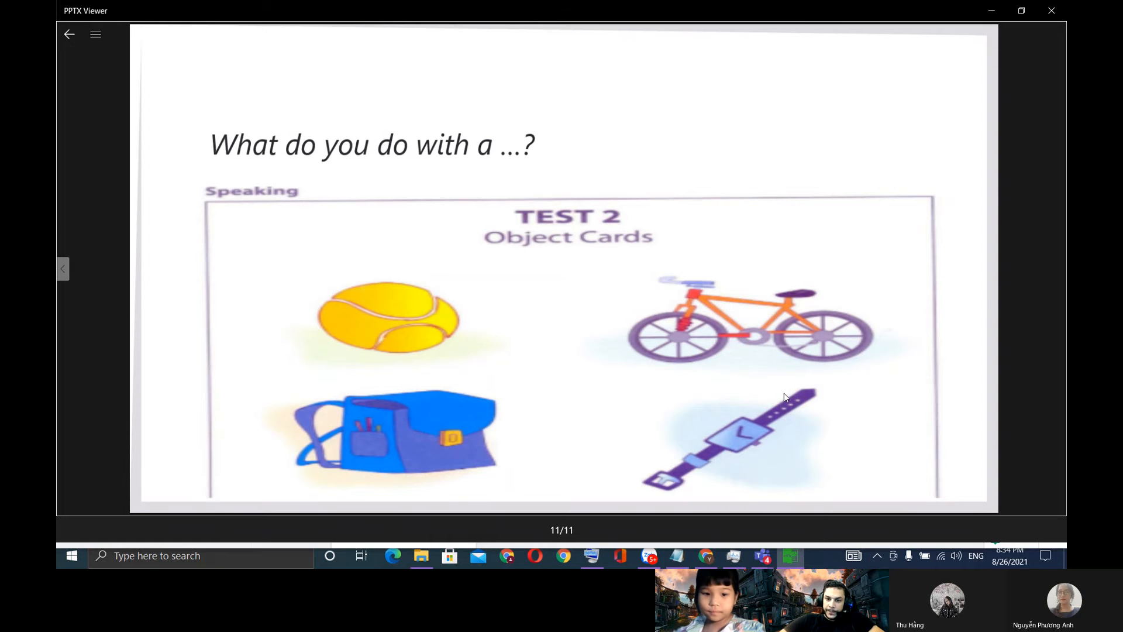
left_click(756, 434)
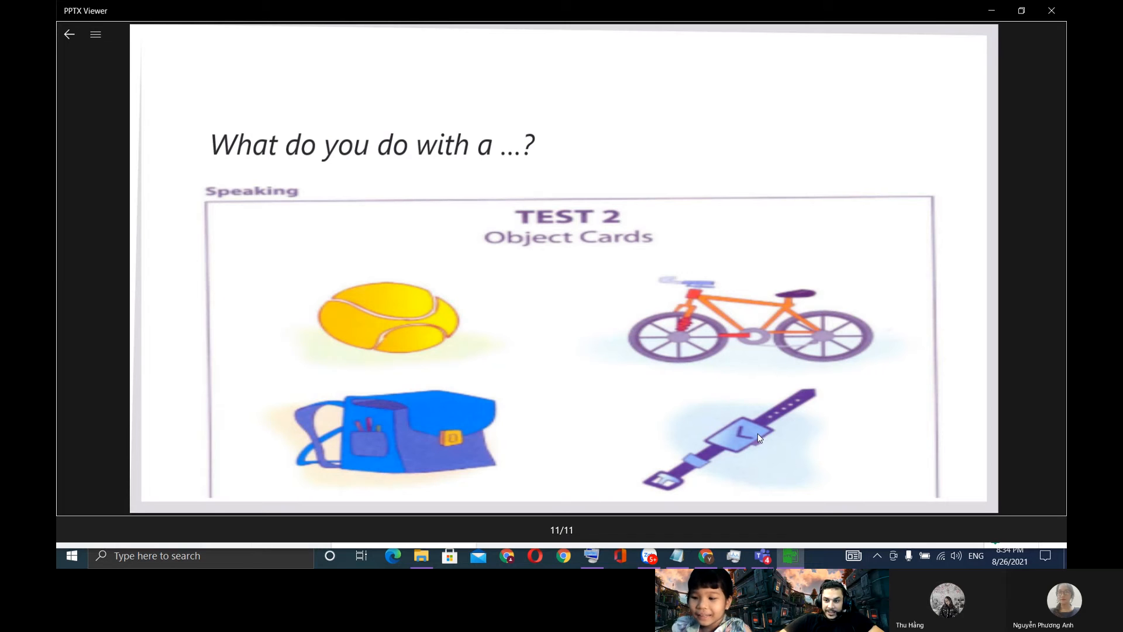
mouse_move(773, 469)
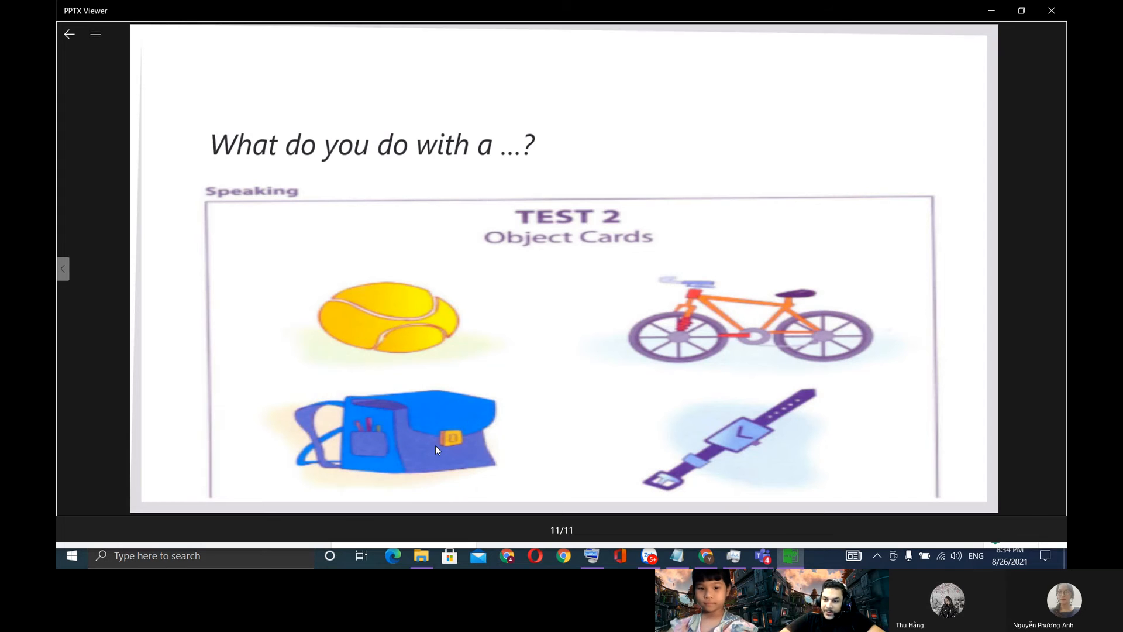
left_click(437, 444)
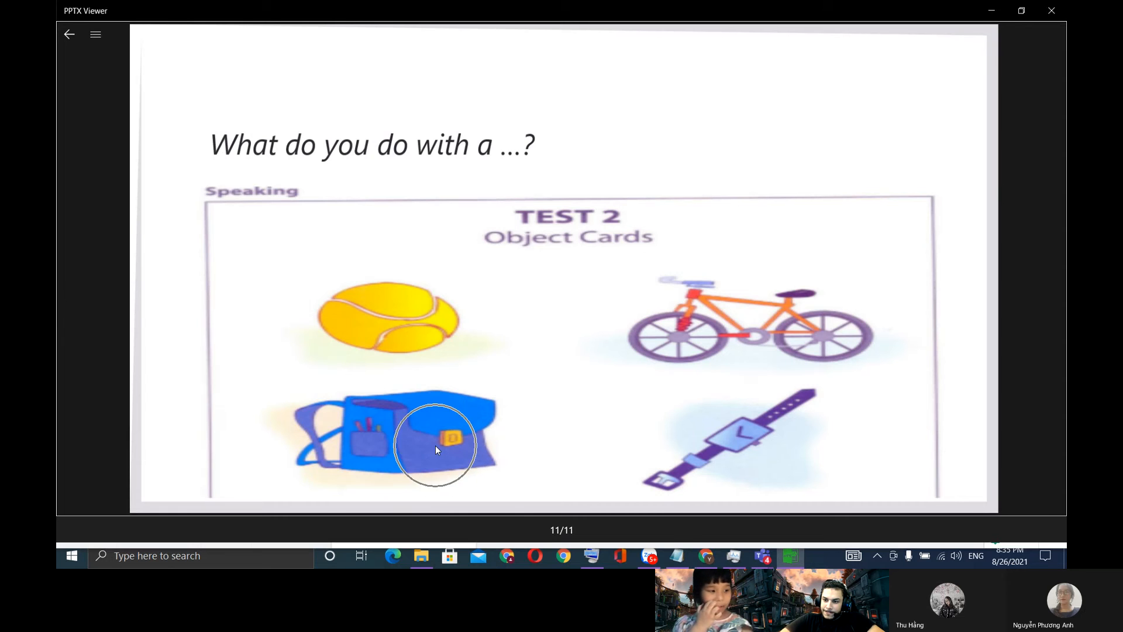
mouse_move(446, 450)
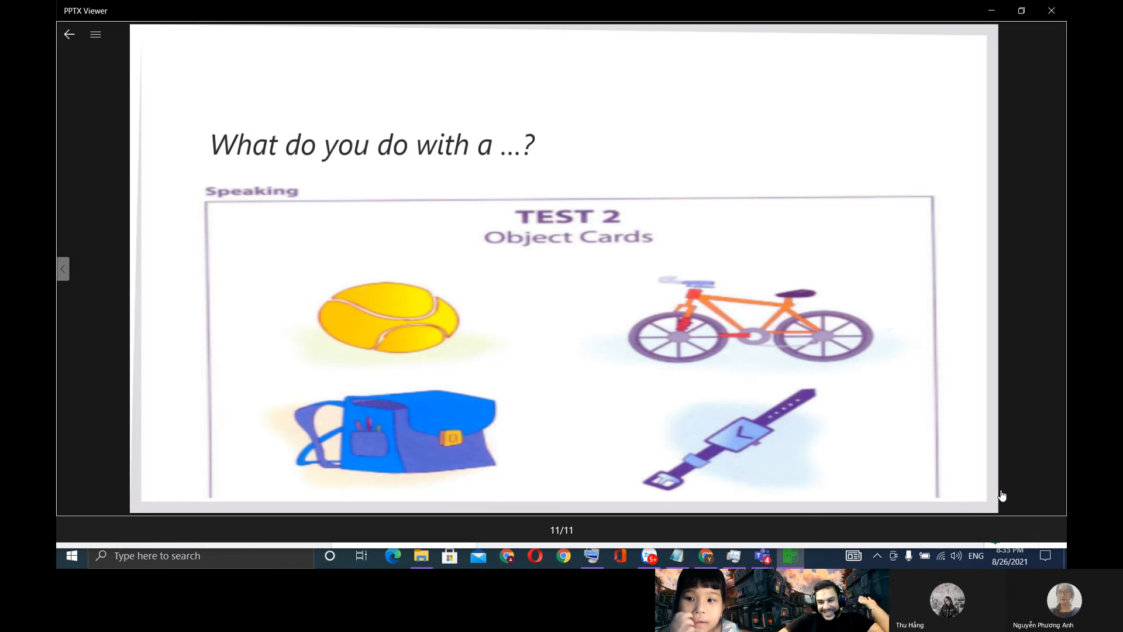
mouse_move(974, 453)
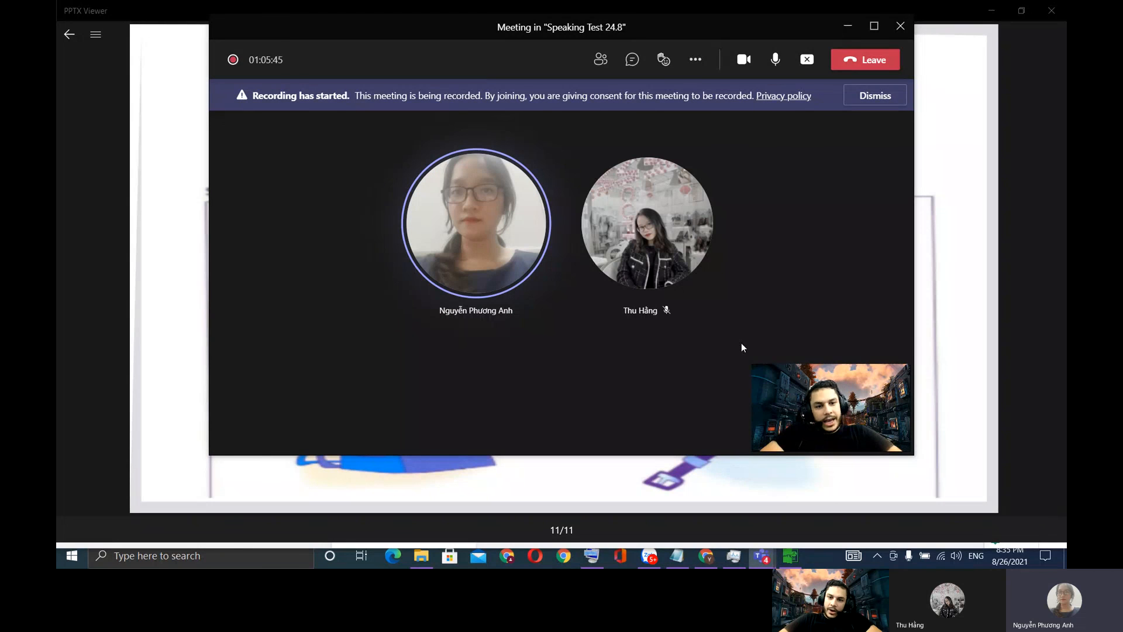
mouse_move(865, 60)
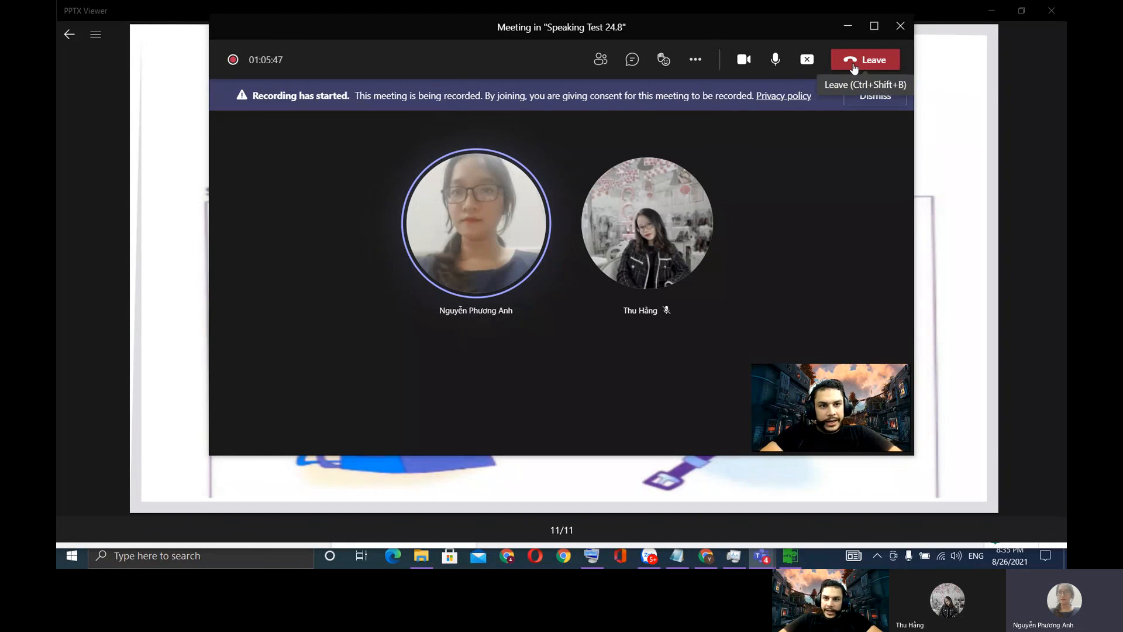
Step: Leave the Speaking Test 24.8 Teams meeting
left_click(864, 60)
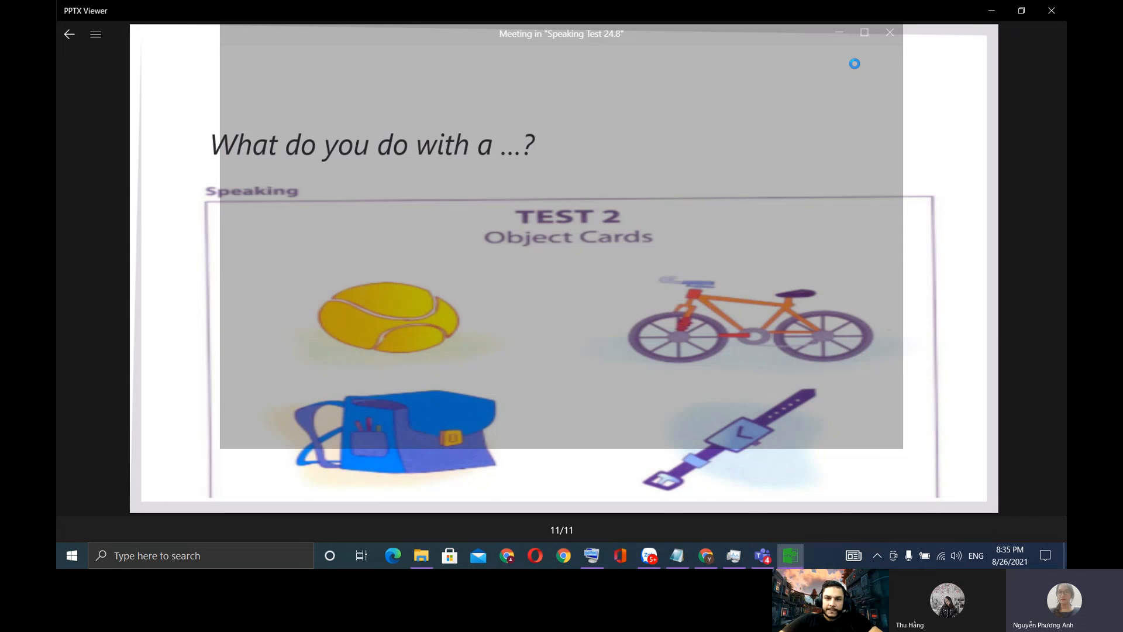